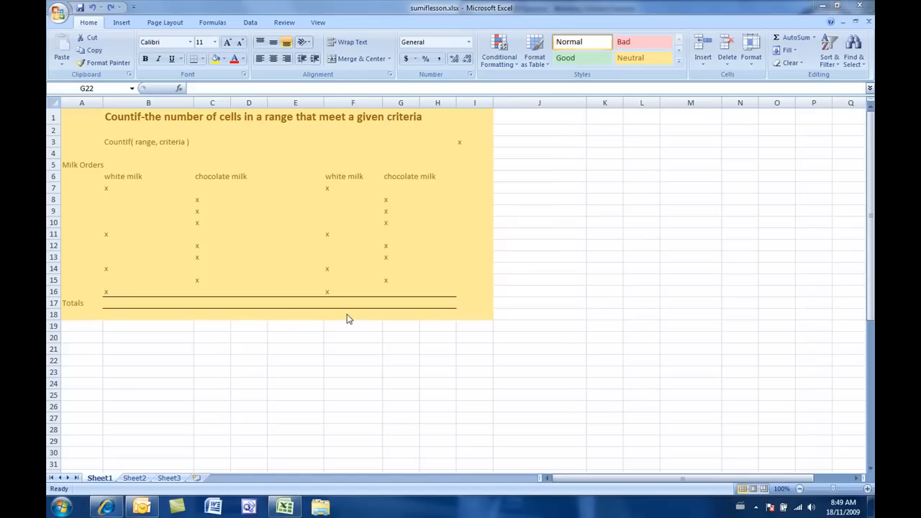
pyautogui.moveTo(472, 311)
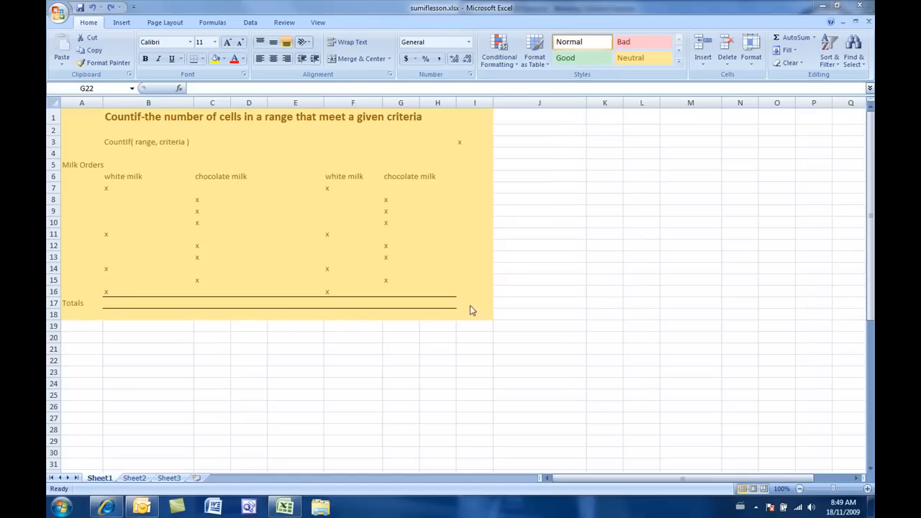
pyautogui.moveTo(138, 184)
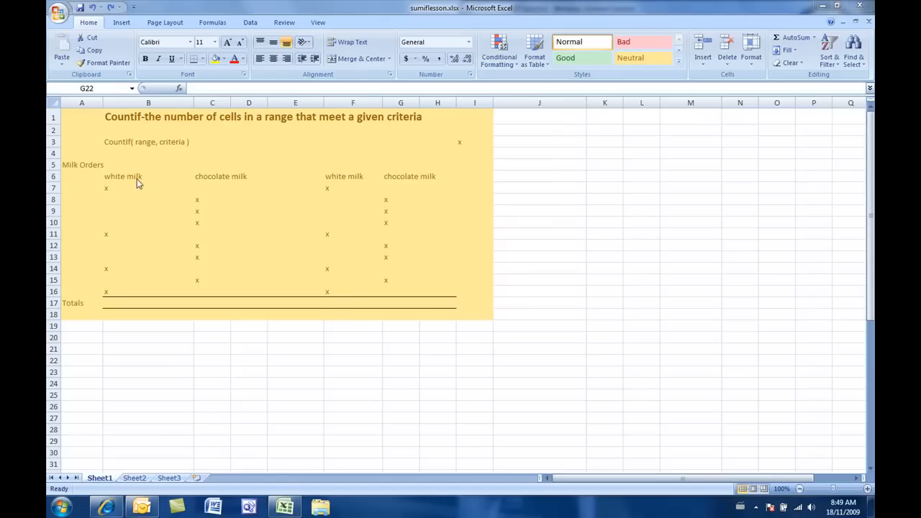
pyautogui.moveTo(118, 187)
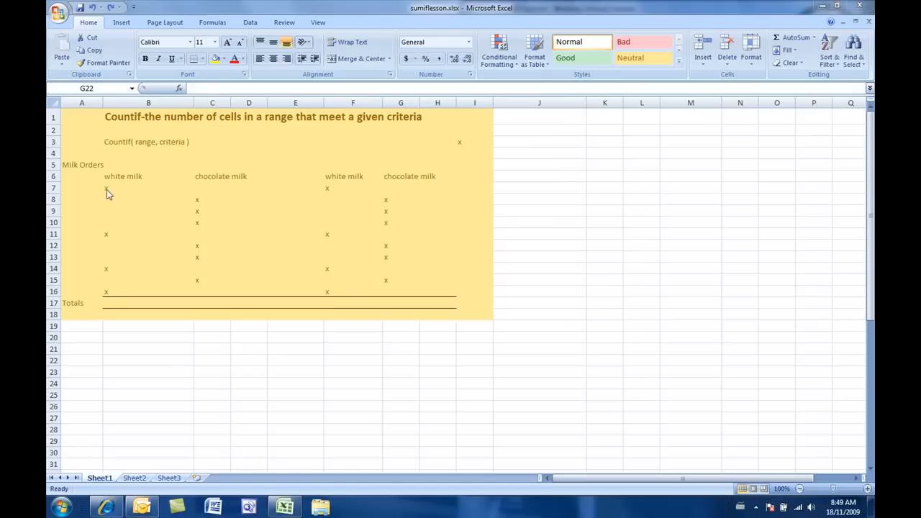
pyautogui.moveTo(219, 199)
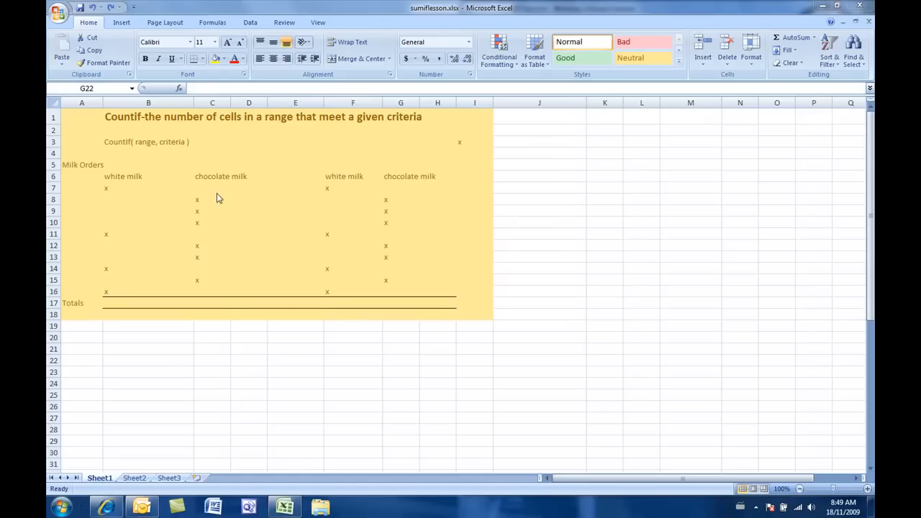
pyautogui.moveTo(200, 222)
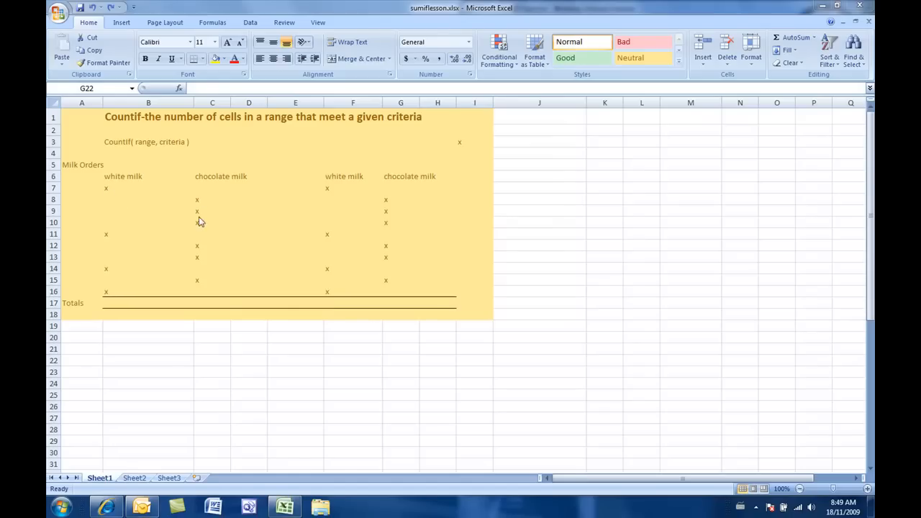
pyautogui.moveTo(199, 247)
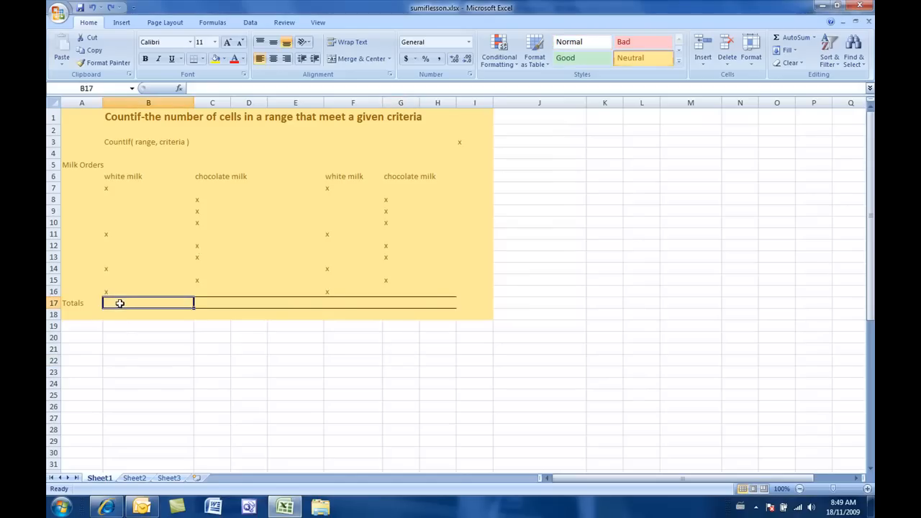
pyautogui.moveTo(125, 301)
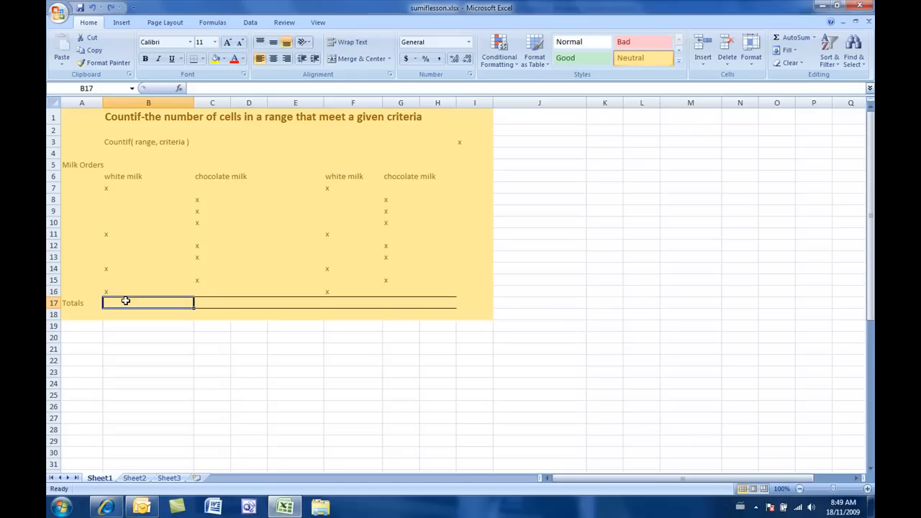
# Begin =countif( in the white milk Totals cell B17, ready for its arguments.
pyautogui.write('=')
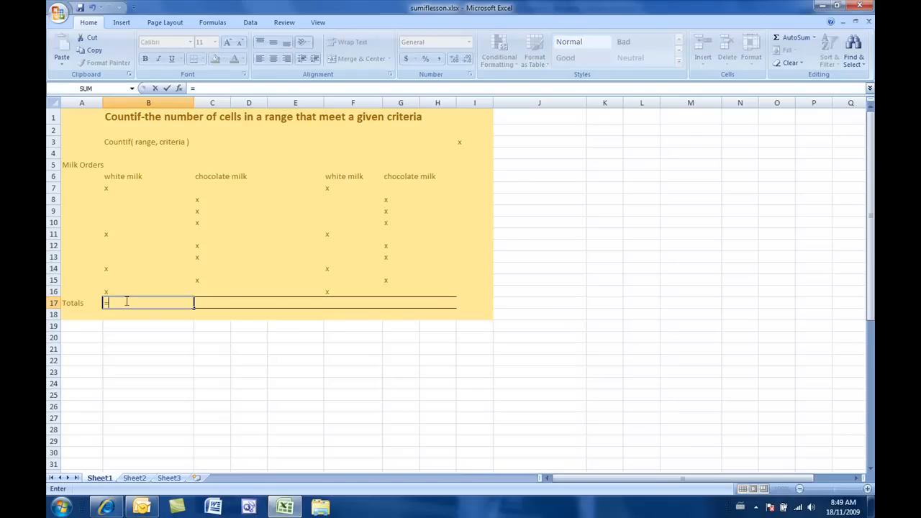
pyautogui.write('coun')
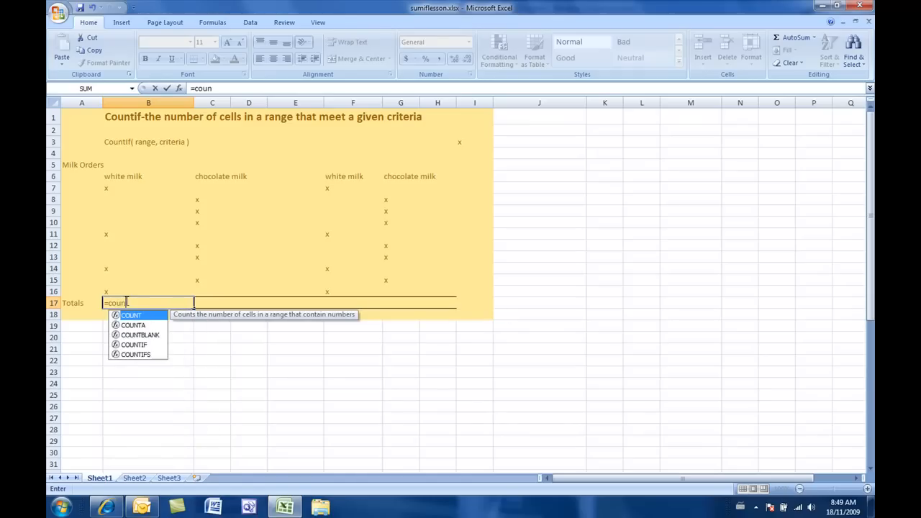
pyautogui.write('tif')
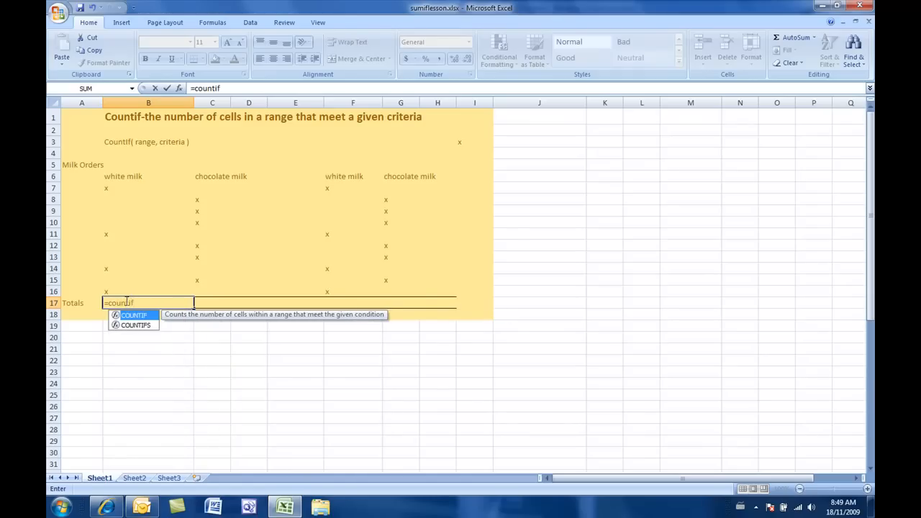
pyautogui.moveTo(165, 314)
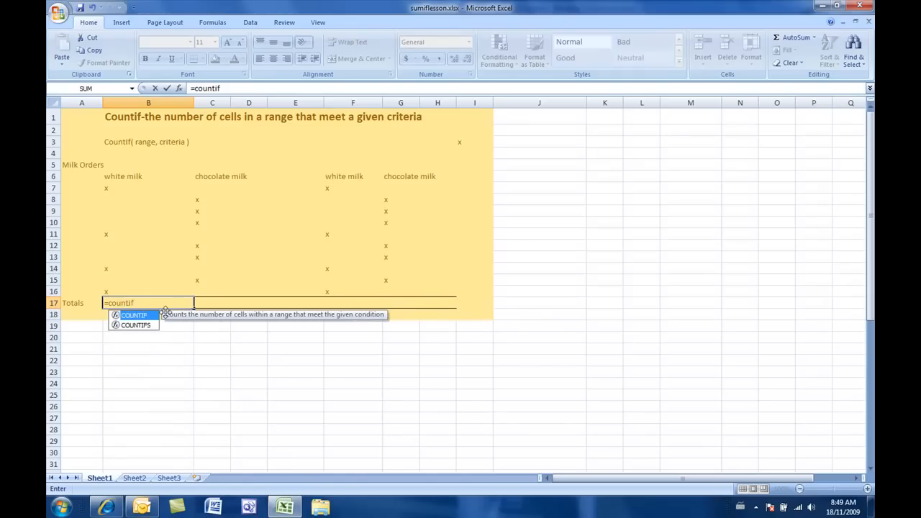
pyautogui.write('(')
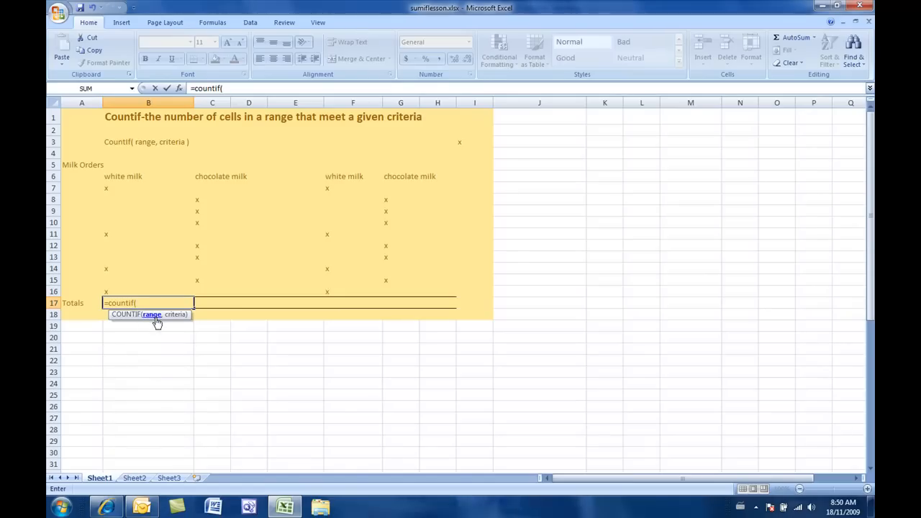
pyautogui.moveTo(115, 184)
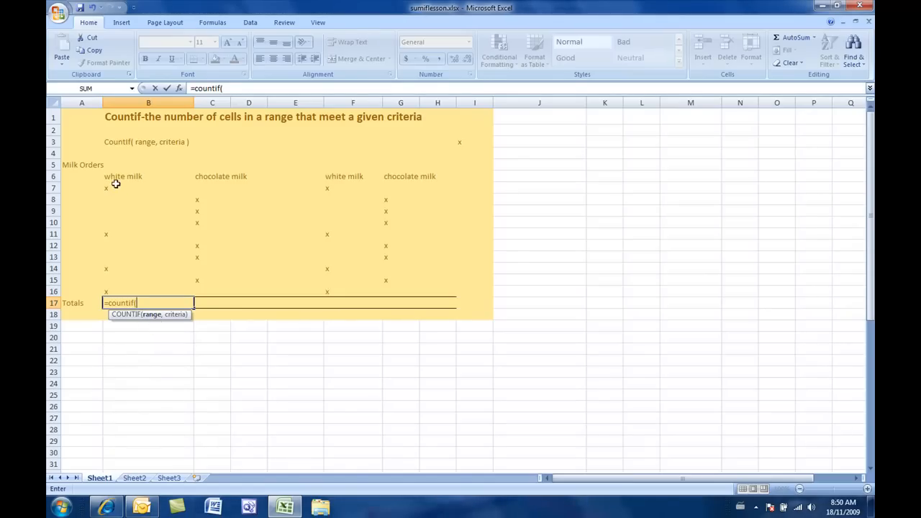
# Complete =COUNTIF(B7:B16,"x") to count the white milk x marks.
pyautogui.moveTo(107, 187); pyautogui.dragTo(107, 291)
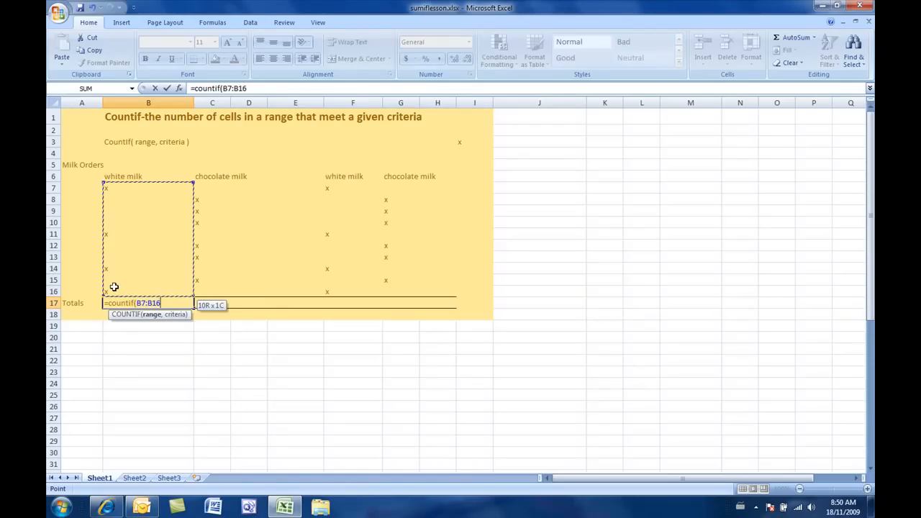
pyautogui.moveTo(282, 404)
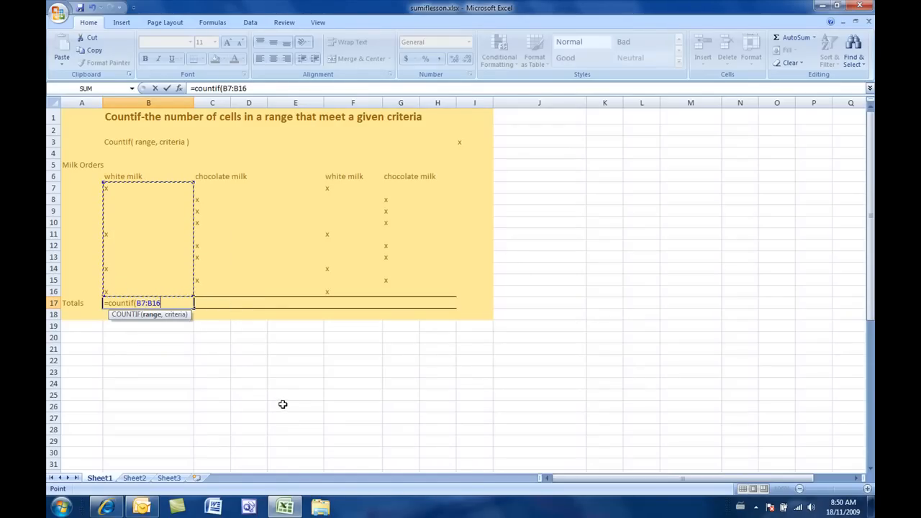
pyautogui.moveTo(282, 400)
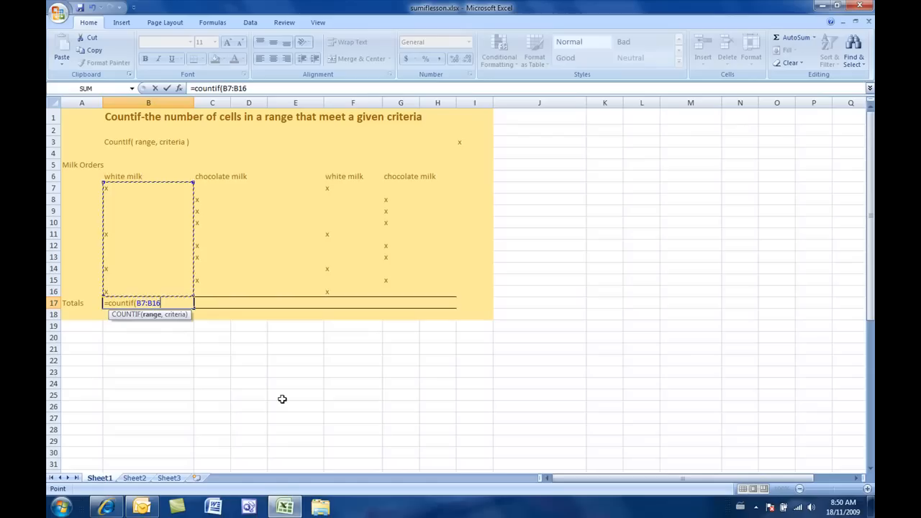
pyautogui.write(',')
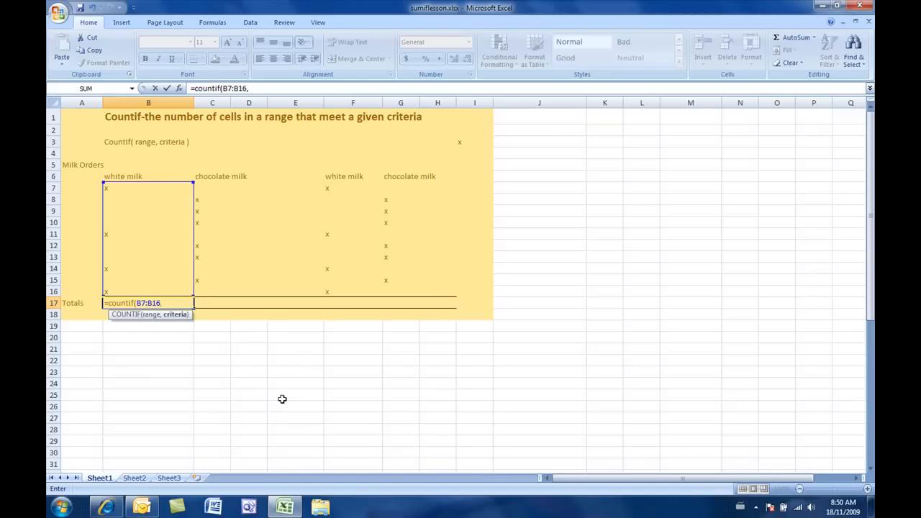
pyautogui.write('"')
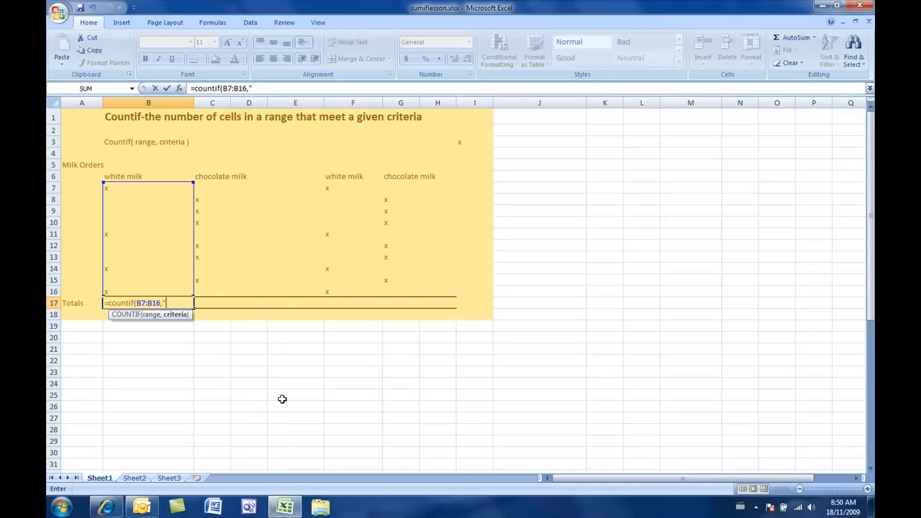
pyautogui.write('x')
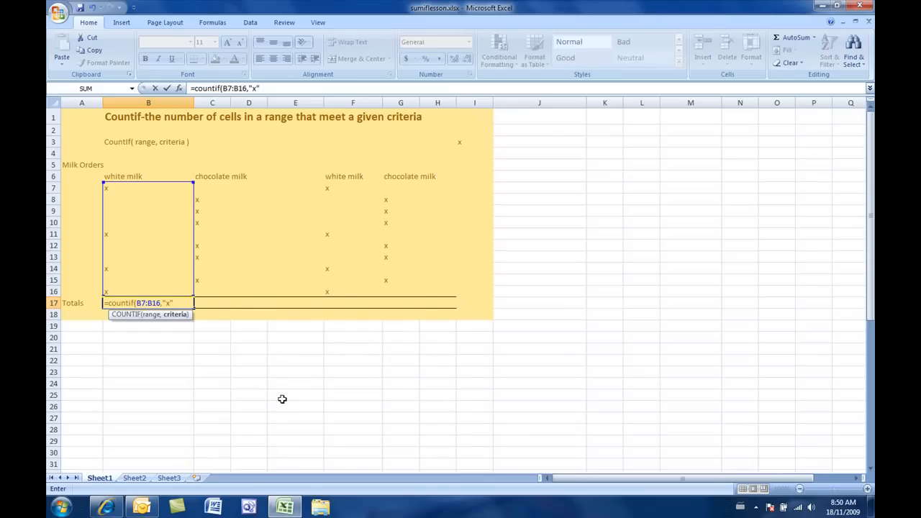
pyautogui.write(')')
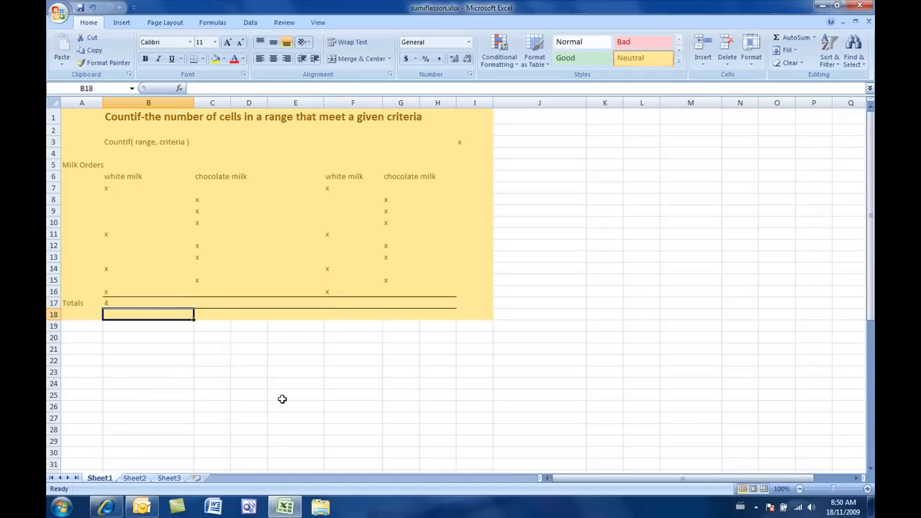
# Return to B17 to check the stored =COUNTIF(B7:B16,"x") formula.
pyautogui.click(149, 302)
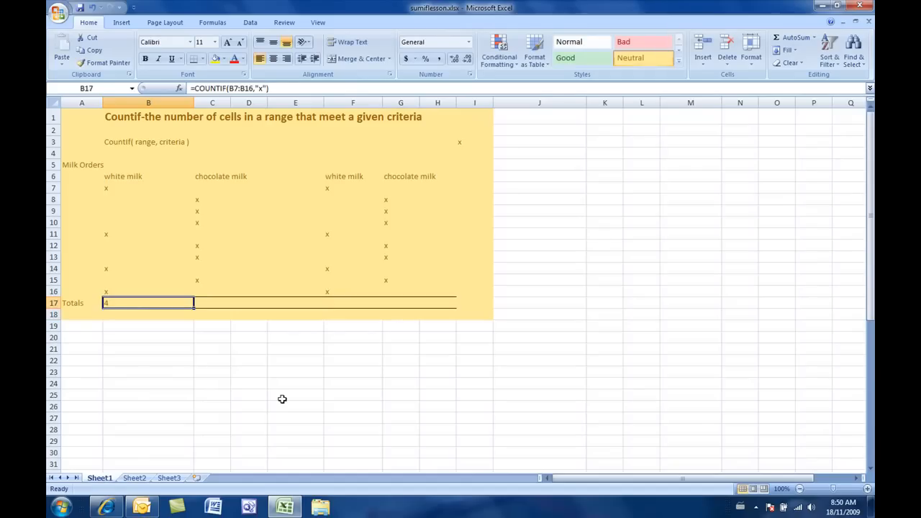
pyautogui.moveTo(190, 311)
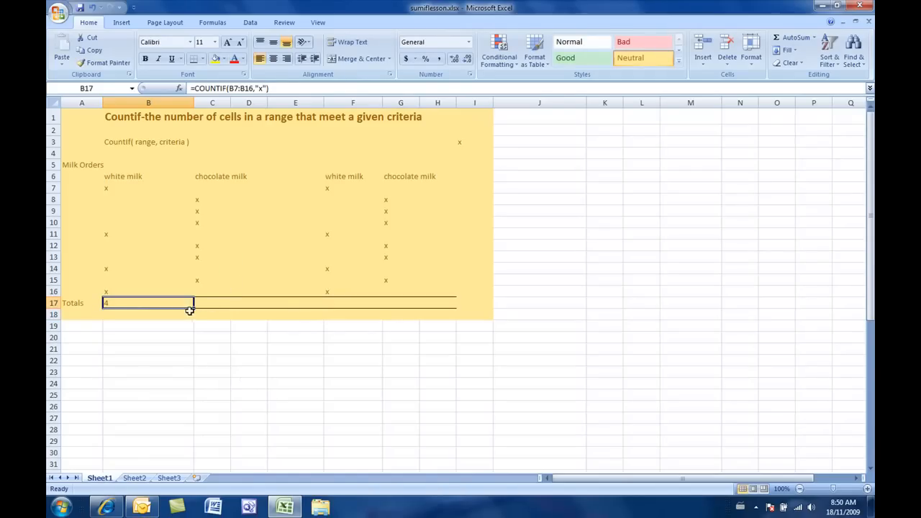
pyautogui.moveTo(167, 288)
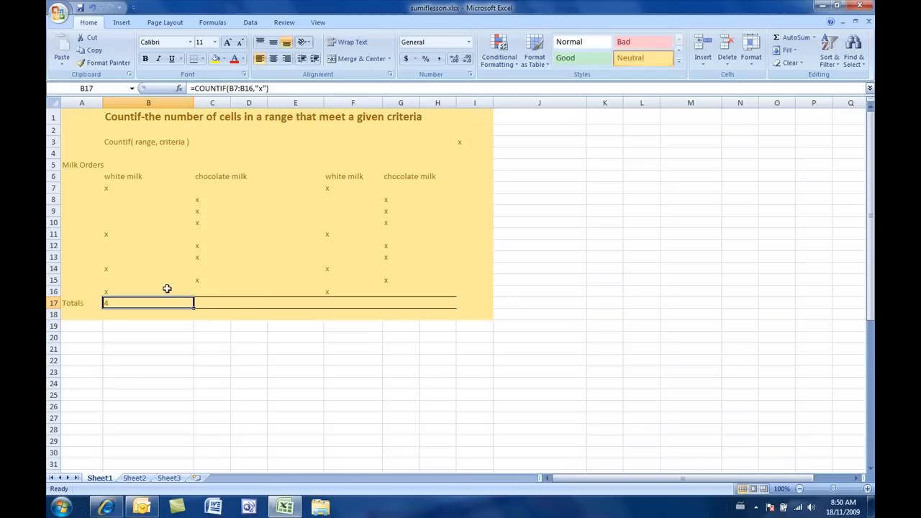
pyautogui.moveTo(240, 290)
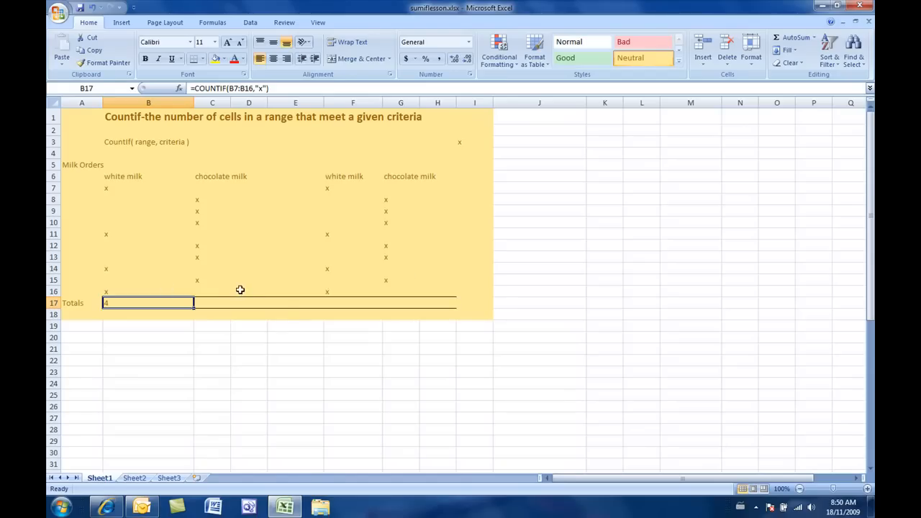
pyautogui.moveTo(204, 318)
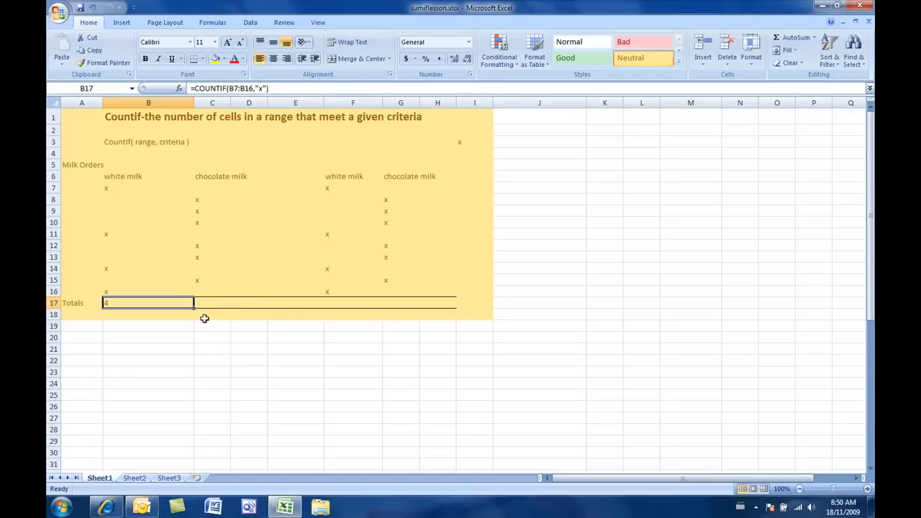
pyautogui.moveTo(244, 316)
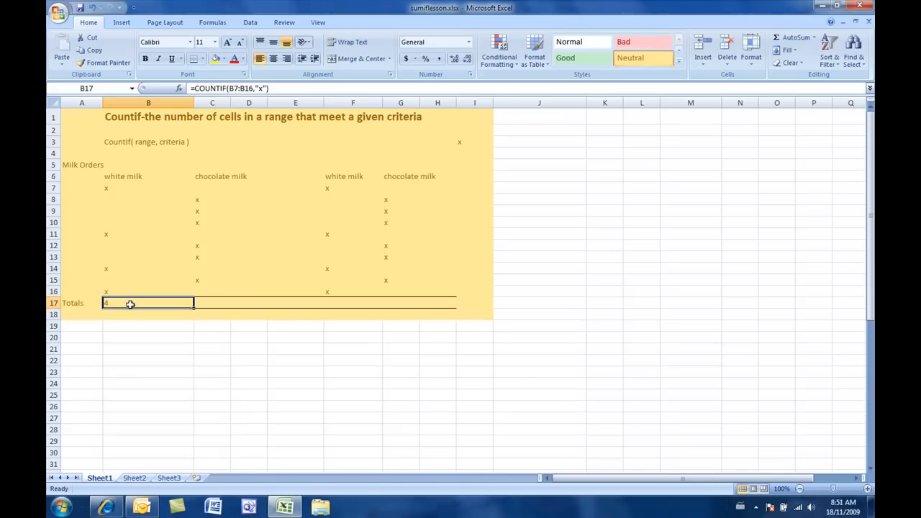
pyautogui.moveTo(136, 187)
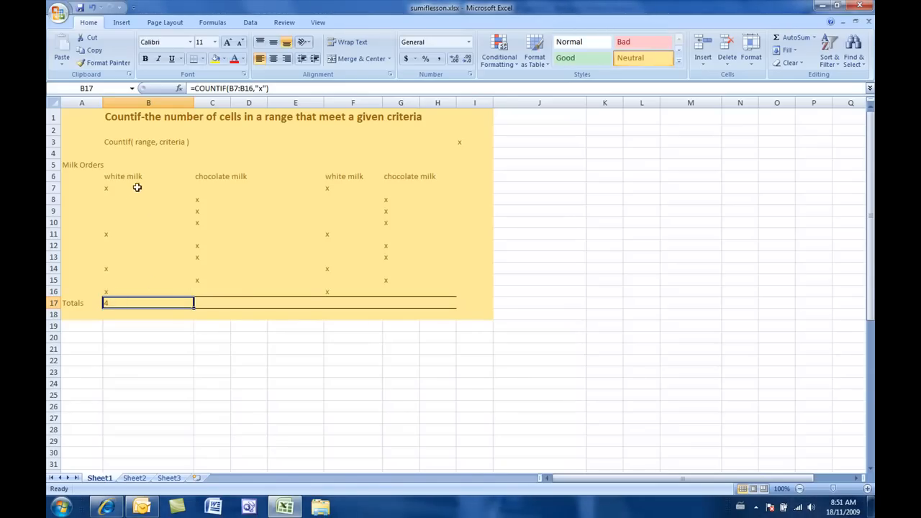
pyautogui.moveTo(212, 202)
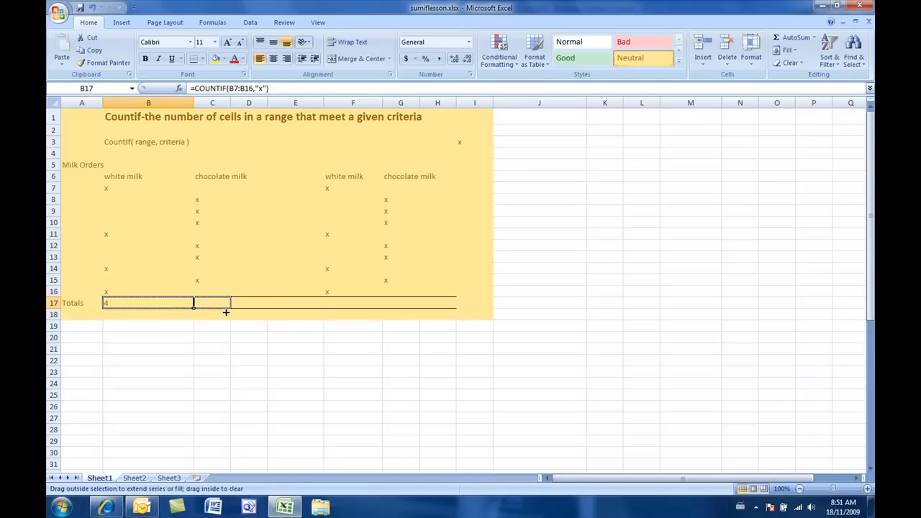
# Fill the count formula from B17 across to the chocolate milk total C17, giving 6.
pyautogui.moveTo(193, 302); pyautogui.dragTo(230, 302)
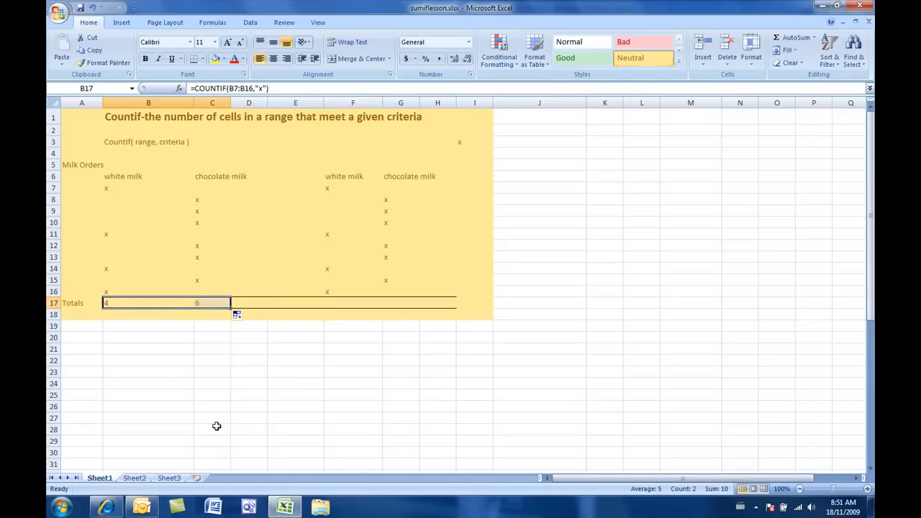
pyautogui.moveTo(184, 377)
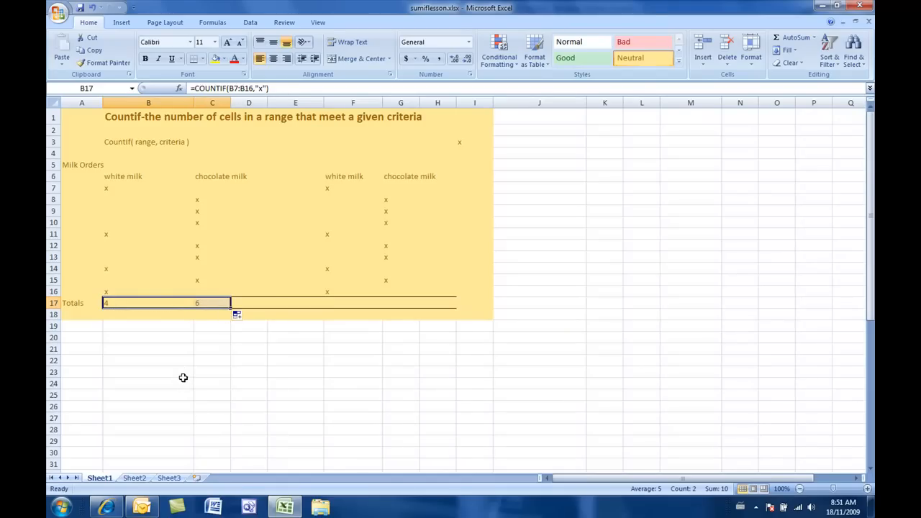
pyautogui.moveTo(333, 325)
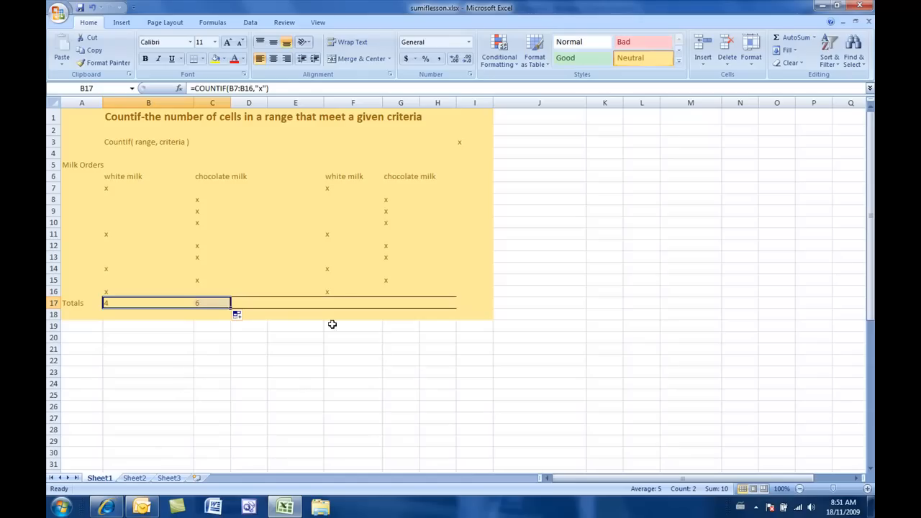
pyautogui.moveTo(277, 285)
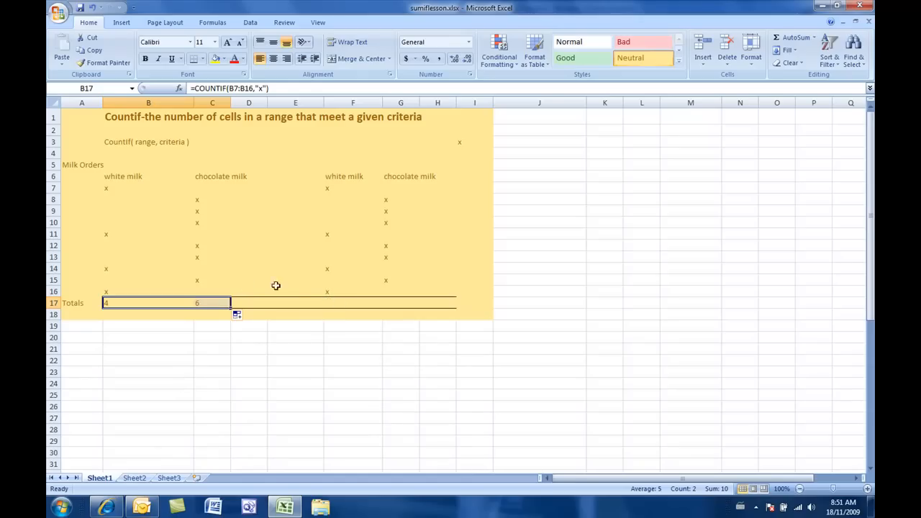
pyautogui.moveTo(328, 301)
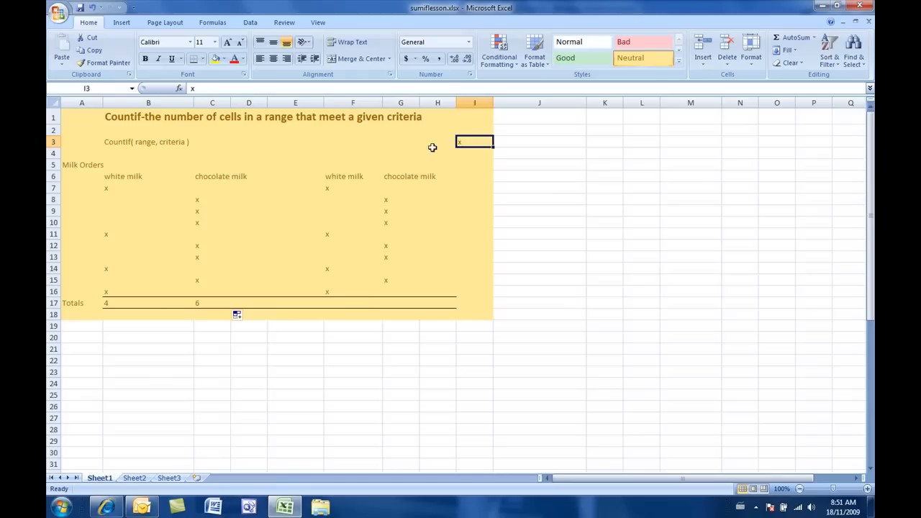
pyautogui.moveTo(475, 143)
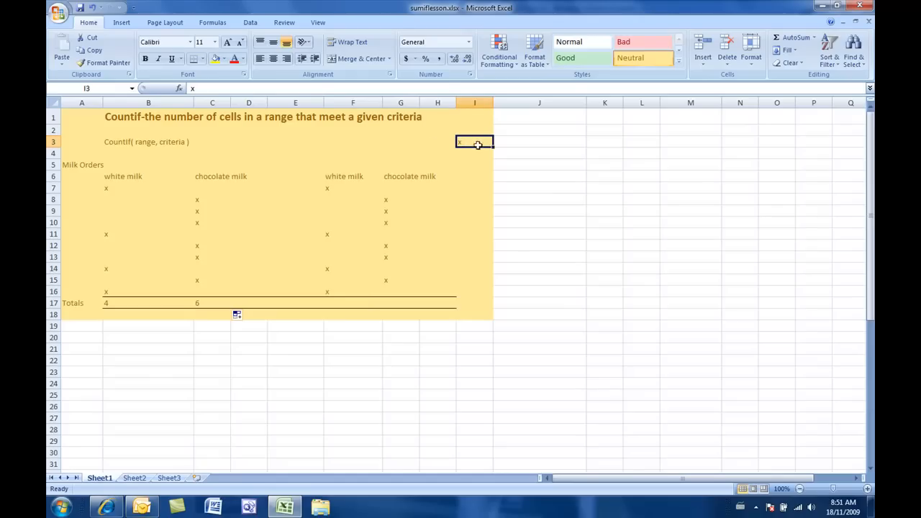
pyautogui.moveTo(347, 293)
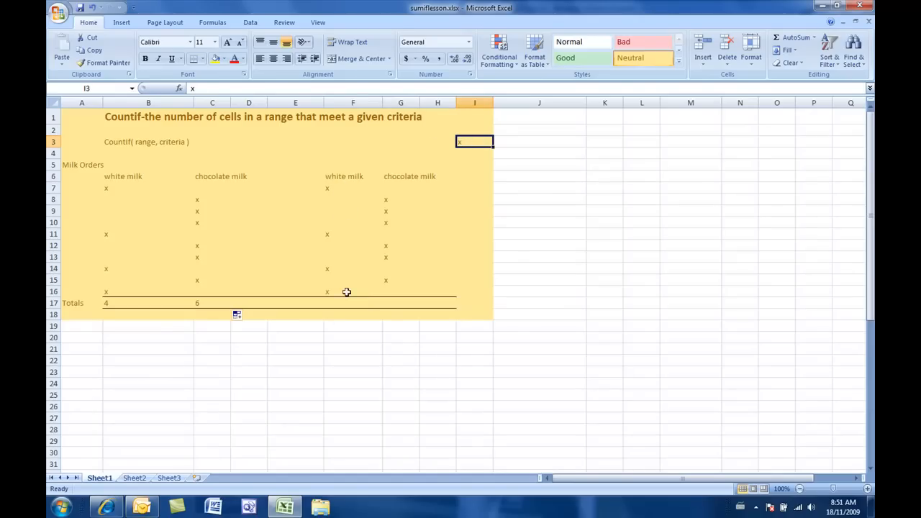
pyautogui.moveTo(418, 158)
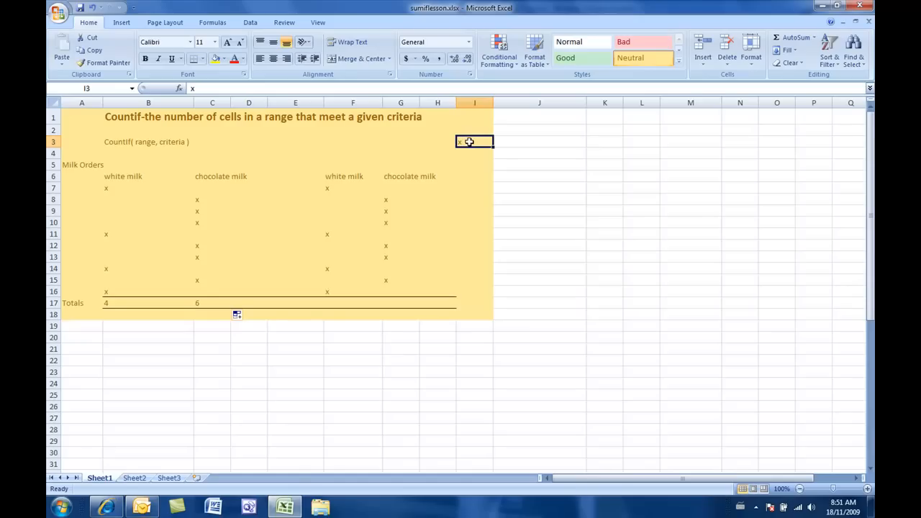
# Enter =COUNTIF(F7:F16,I3) in F17, using the x in I3 as criteria.
pyautogui.click(353, 302)
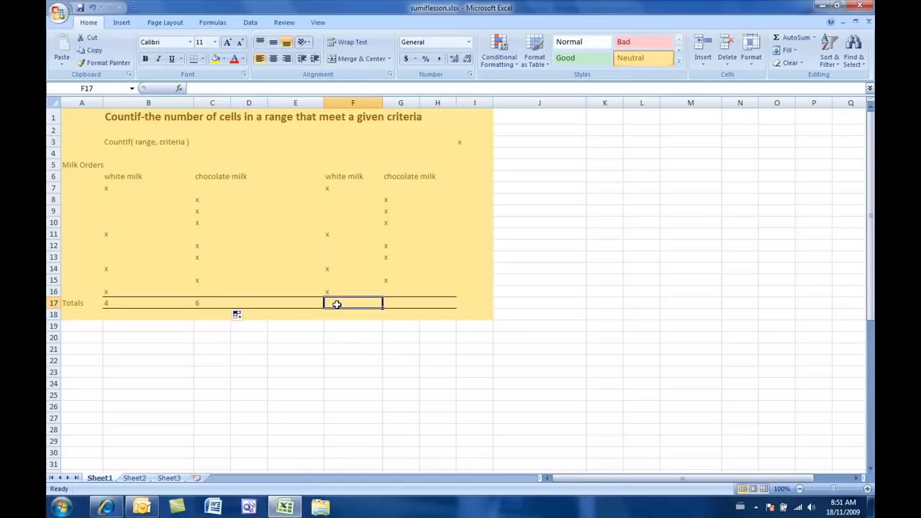
pyautogui.write('=countif')
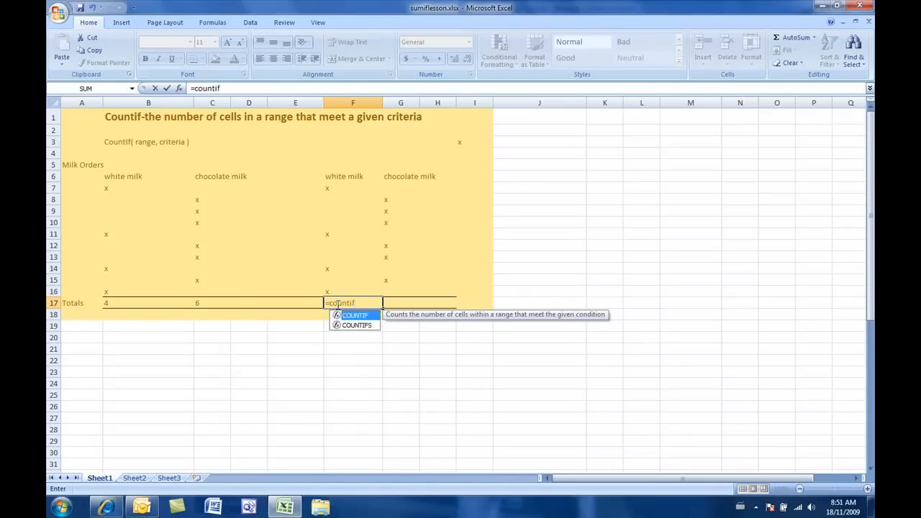
pyautogui.write('(F7:F16')
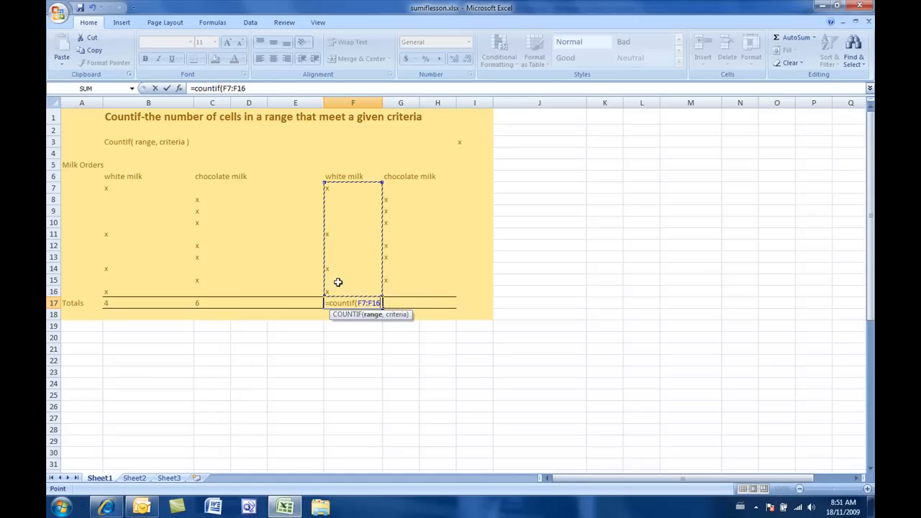
pyautogui.write(',')
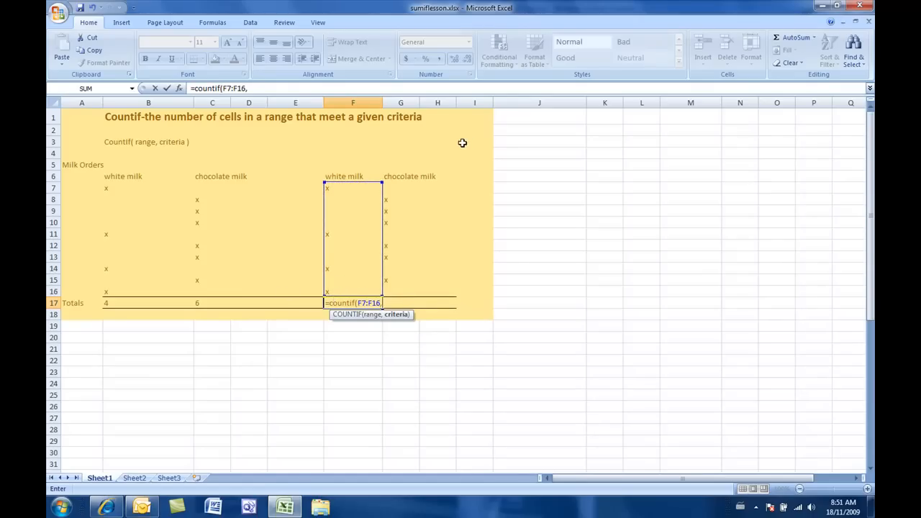
pyautogui.click(475, 143)
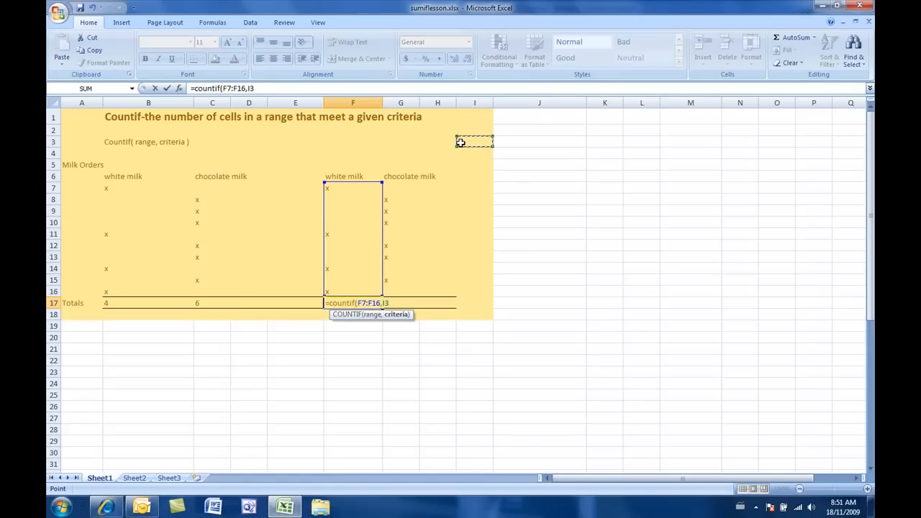
pyautogui.write(')')
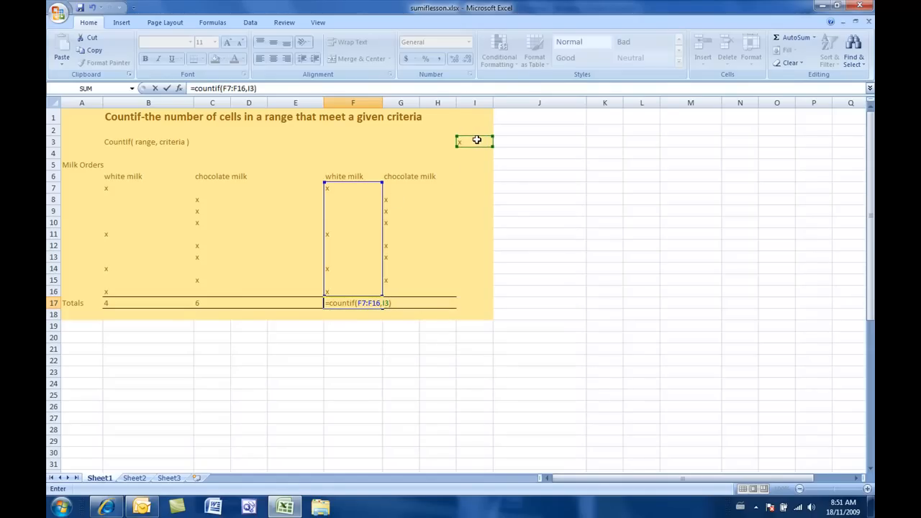
pyautogui.press('Enter')
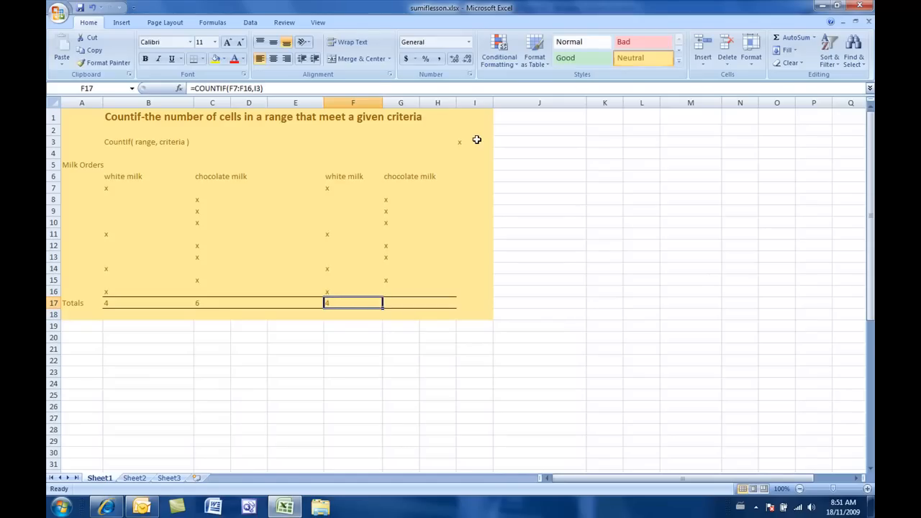
pyautogui.moveTo(411, 280)
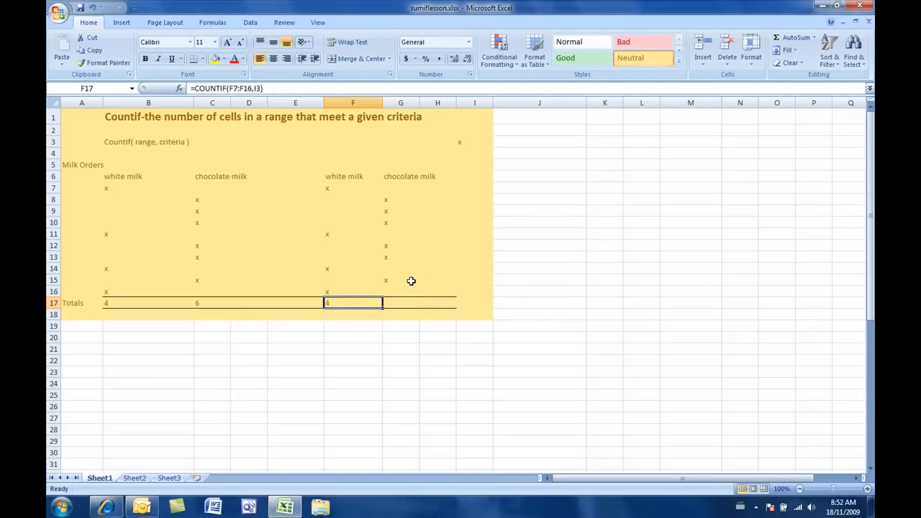
pyautogui.moveTo(389, 310)
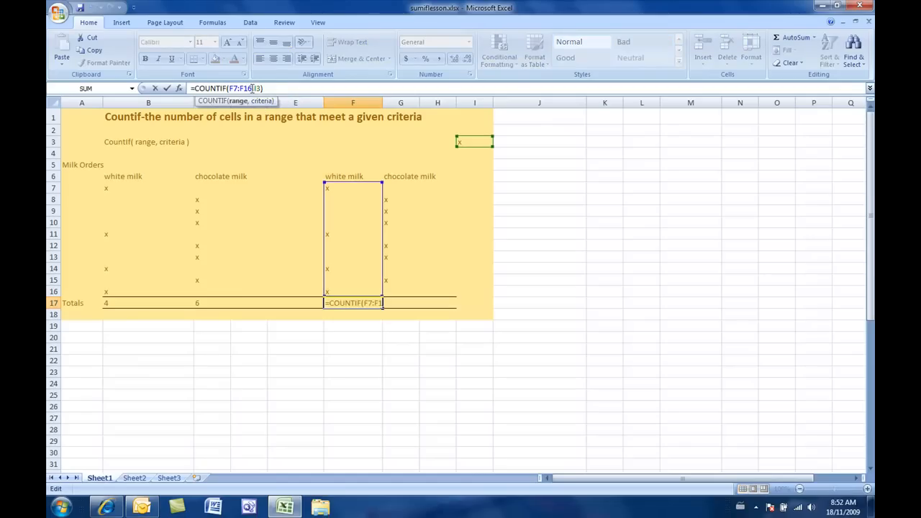
# Edit F17 toward =COUNTIF(F7:F16,$I$3) with an absolute criteria reference.
pyautogui.write(',$')
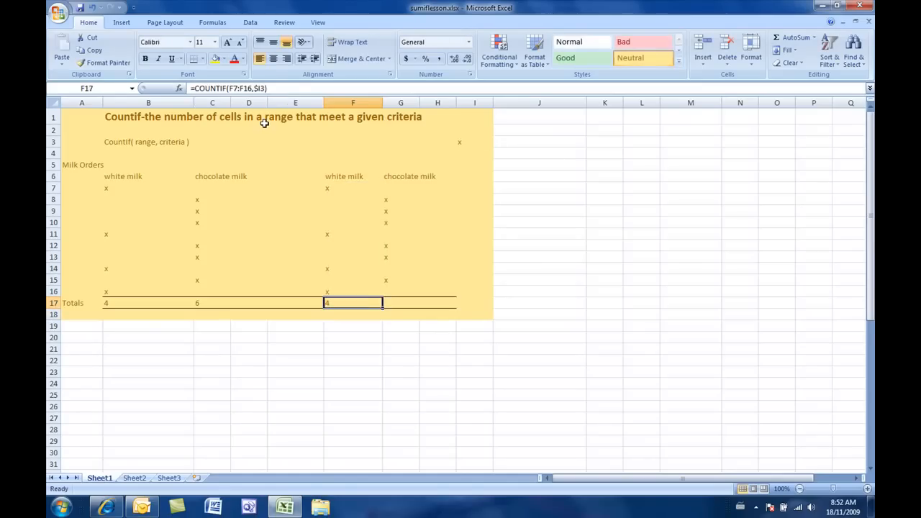
pyautogui.moveTo(351, 251)
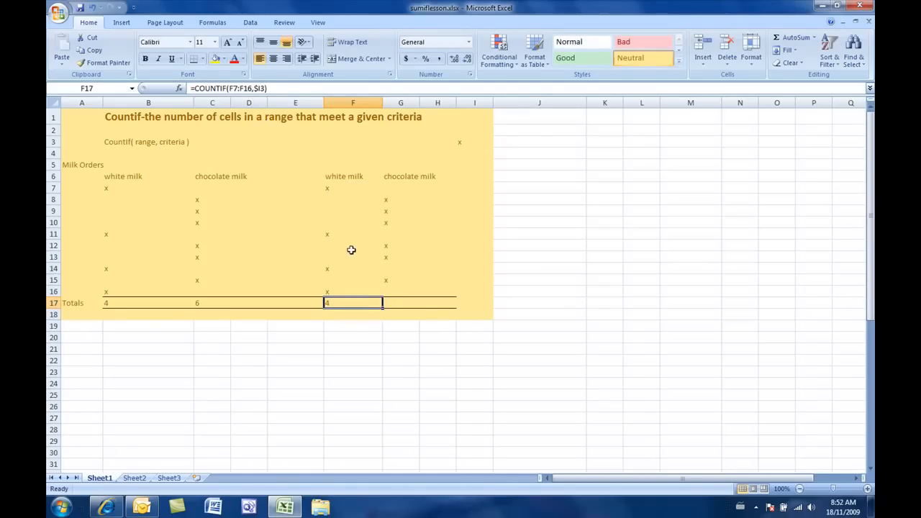
pyautogui.moveTo(405, 308)
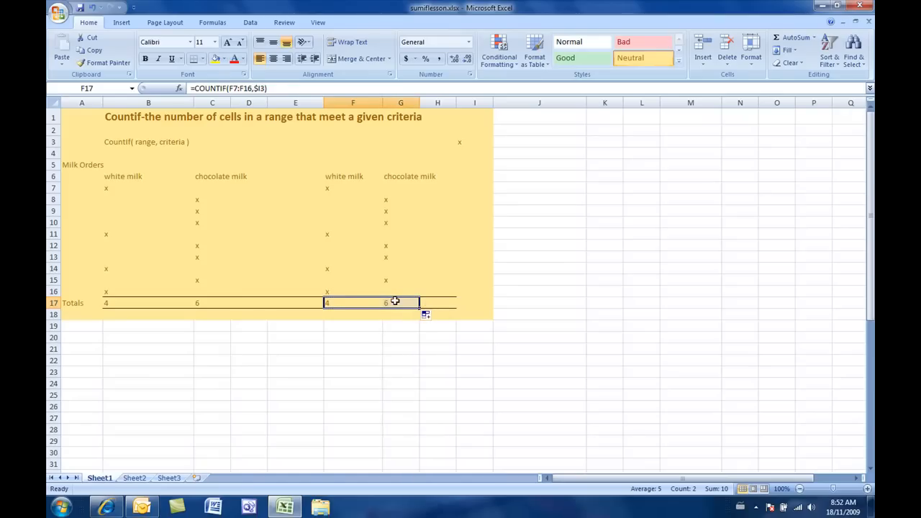
pyautogui.moveTo(402, 293)
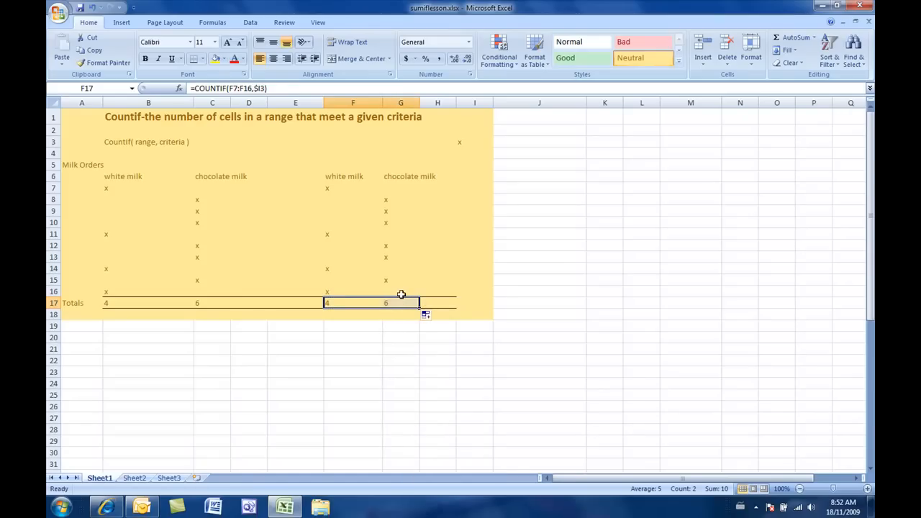
# Scroll down to the SUMIF milk-price section and select a cell there.
pyautogui.scroll(-3)
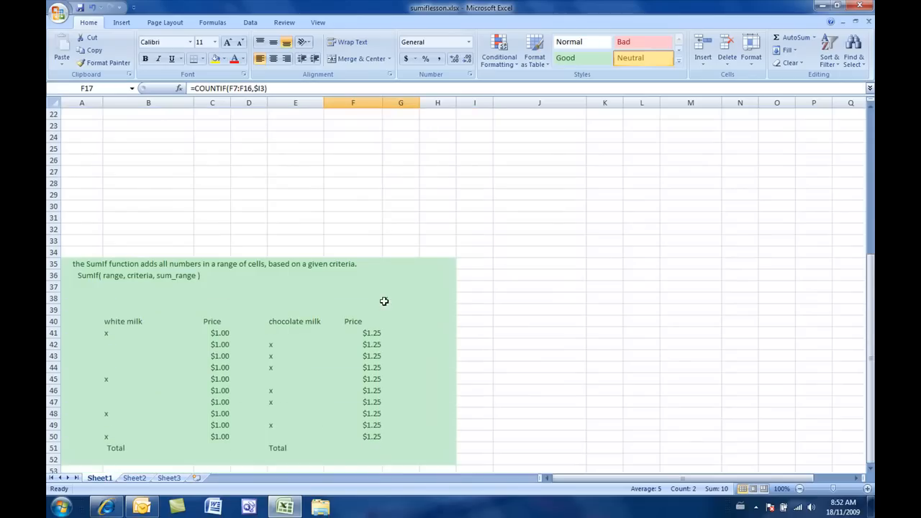
pyautogui.scroll(-3)
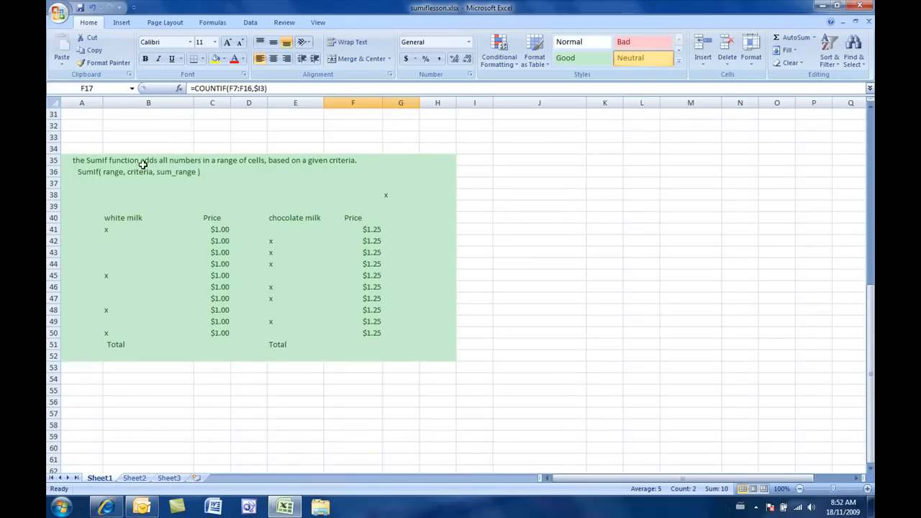
pyautogui.click(81, 160)
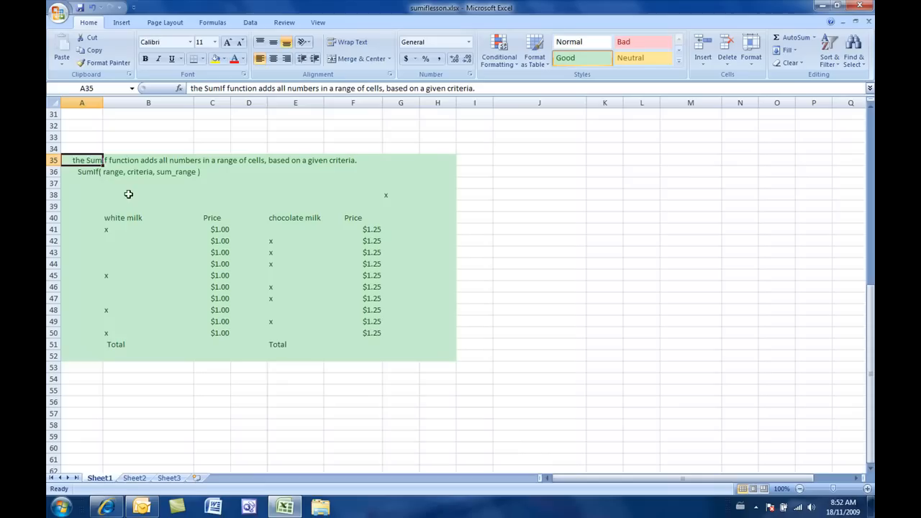
pyautogui.moveTo(148, 233)
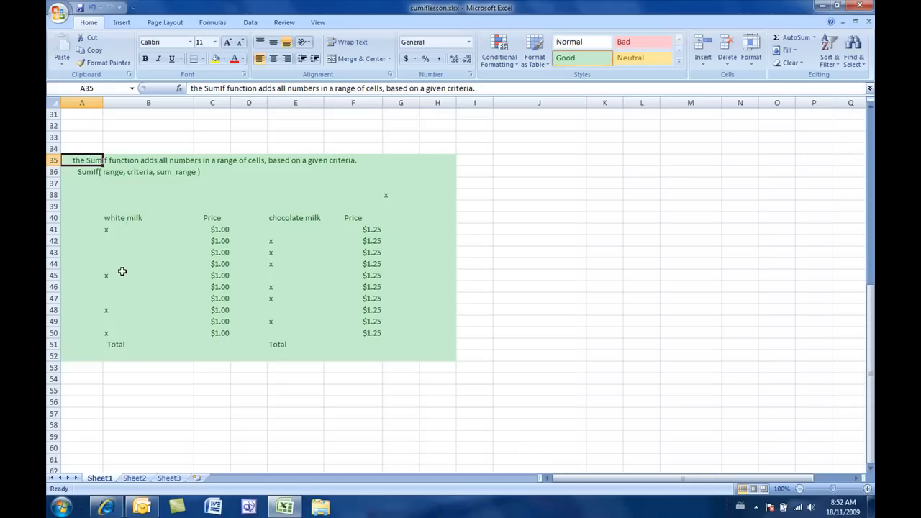
pyautogui.moveTo(227, 305)
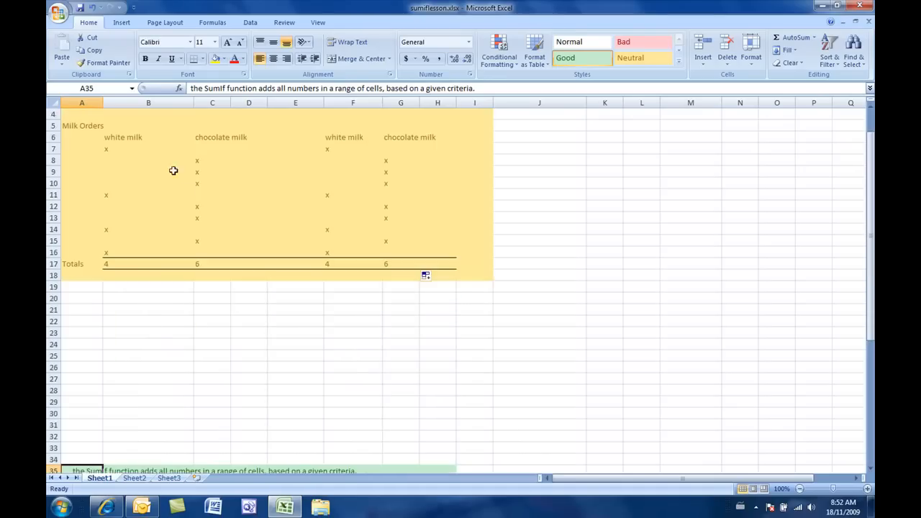
pyautogui.scroll(-3)
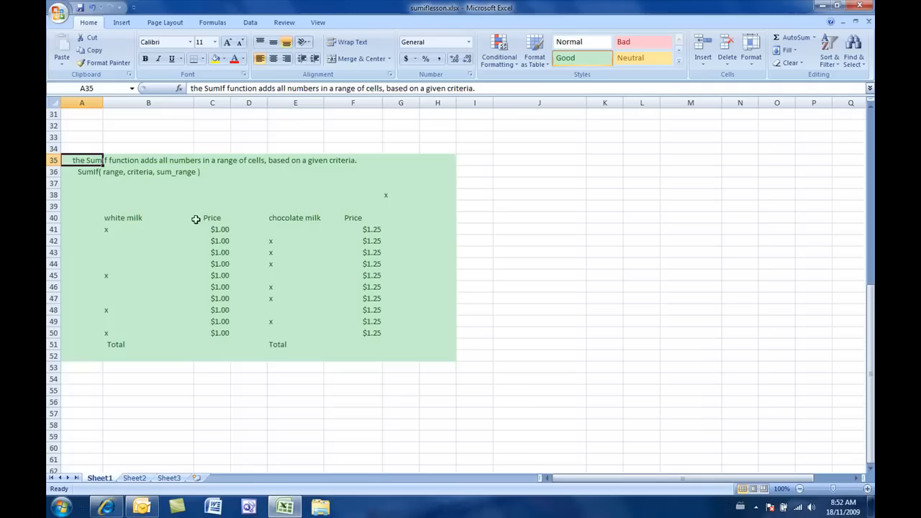
pyautogui.moveTo(198, 280)
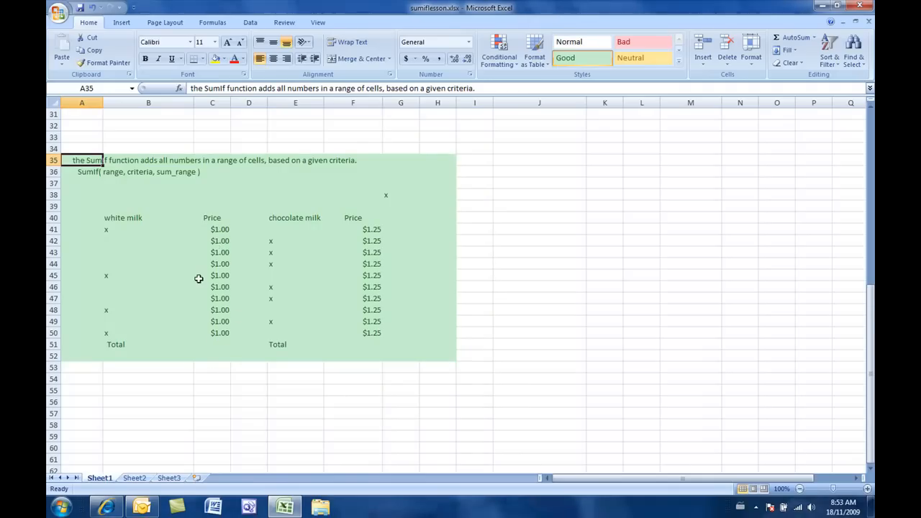
pyautogui.moveTo(117, 224)
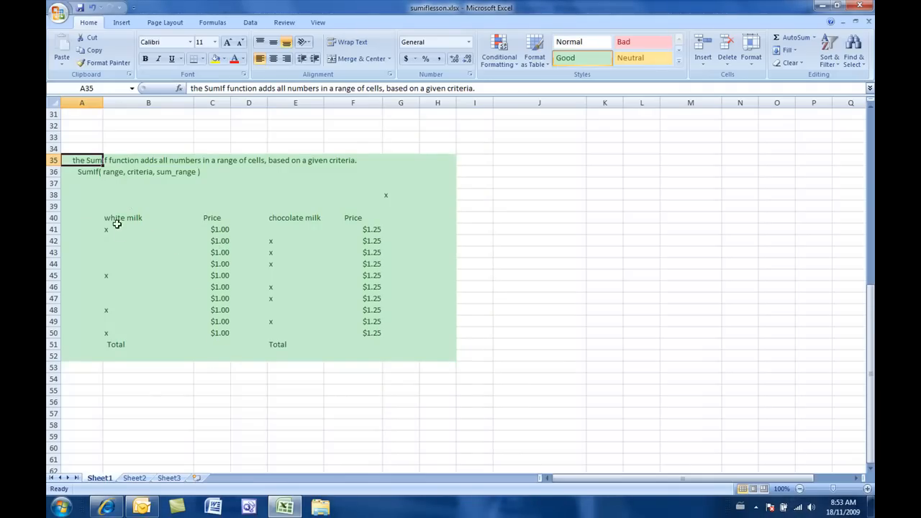
pyautogui.moveTo(196, 341)
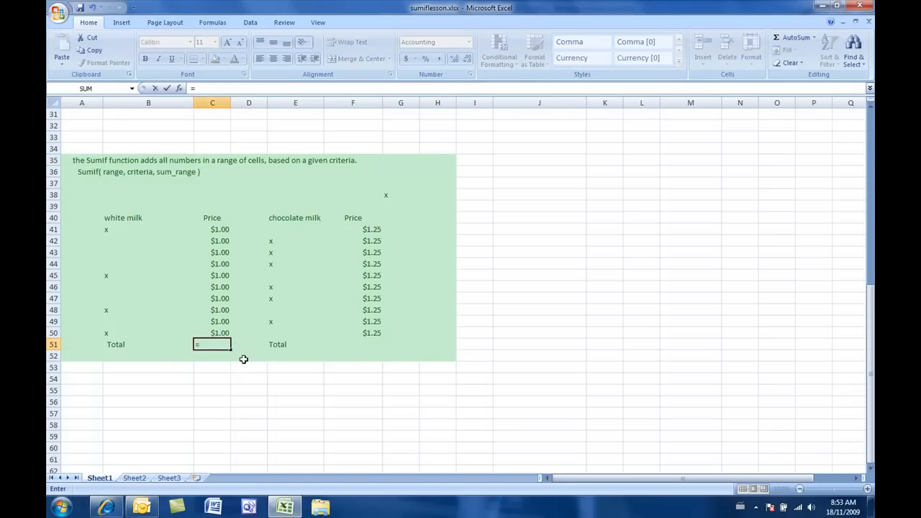
# Enter =SUMIF(B41:B50,"x",C41:C50) in C51, totalling white milk prices at $4.00.
pyautogui.write('=sumif')
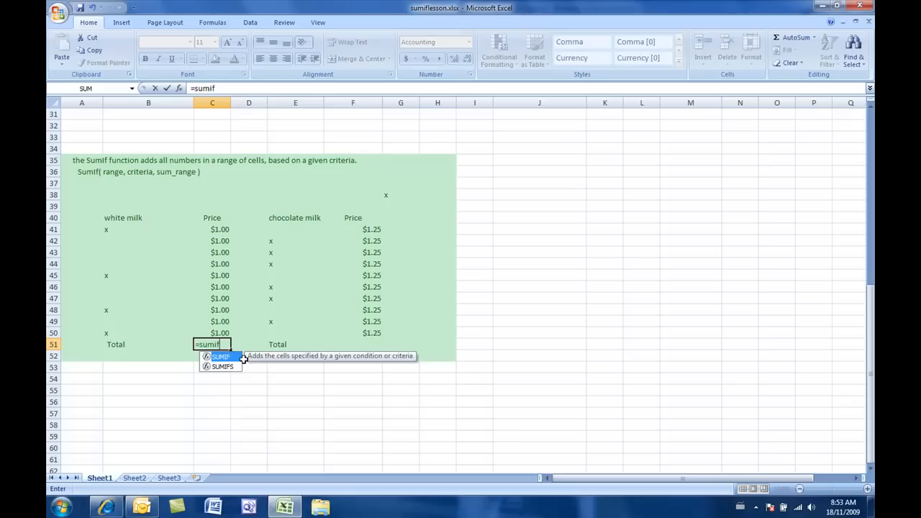
pyautogui.write('(')
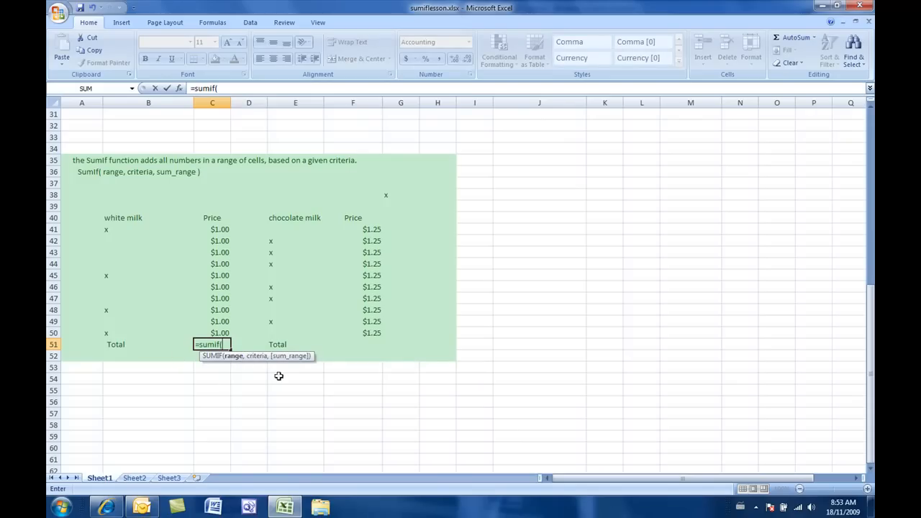
pyautogui.moveTo(247, 379)
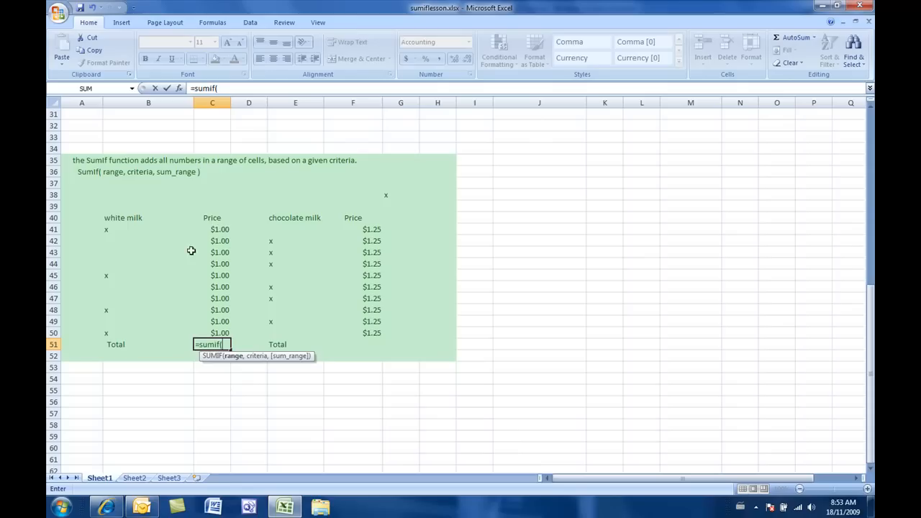
pyautogui.moveTo(122, 230)
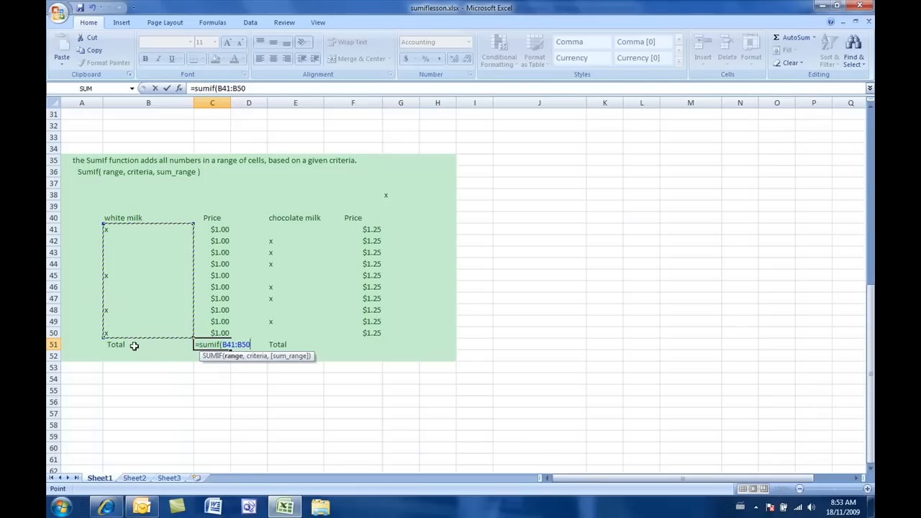
pyautogui.write(',"')
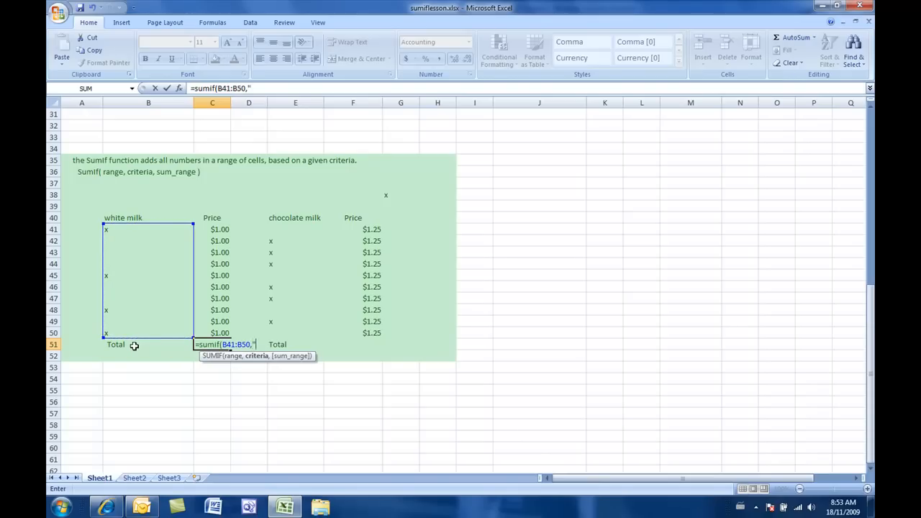
pyautogui.write('x')
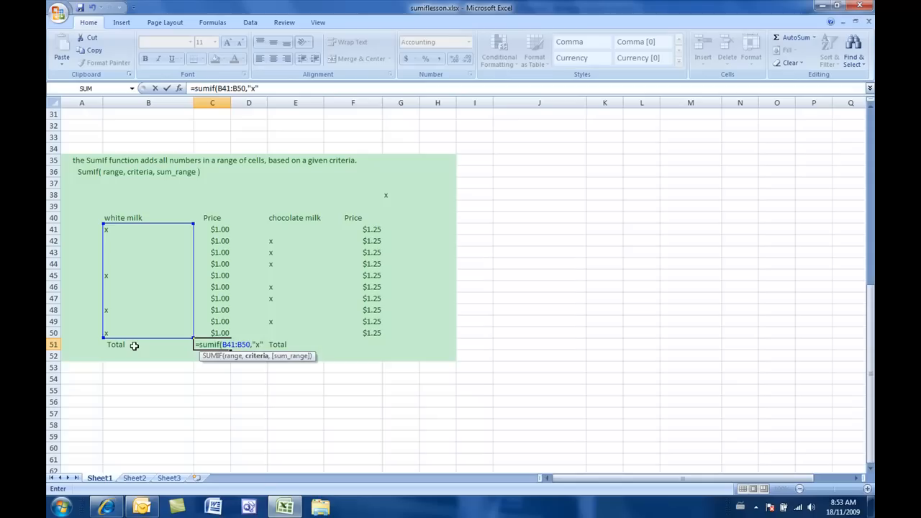
pyautogui.write(',')
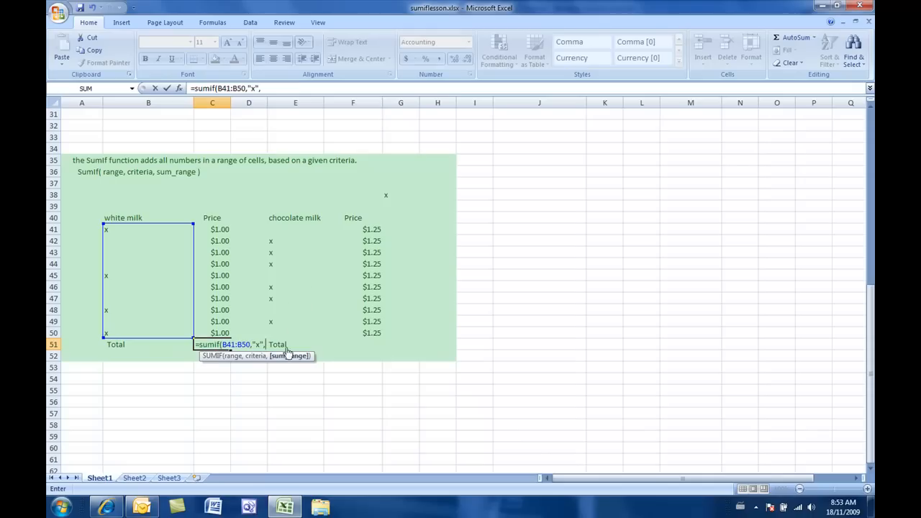
pyautogui.click(212, 229)
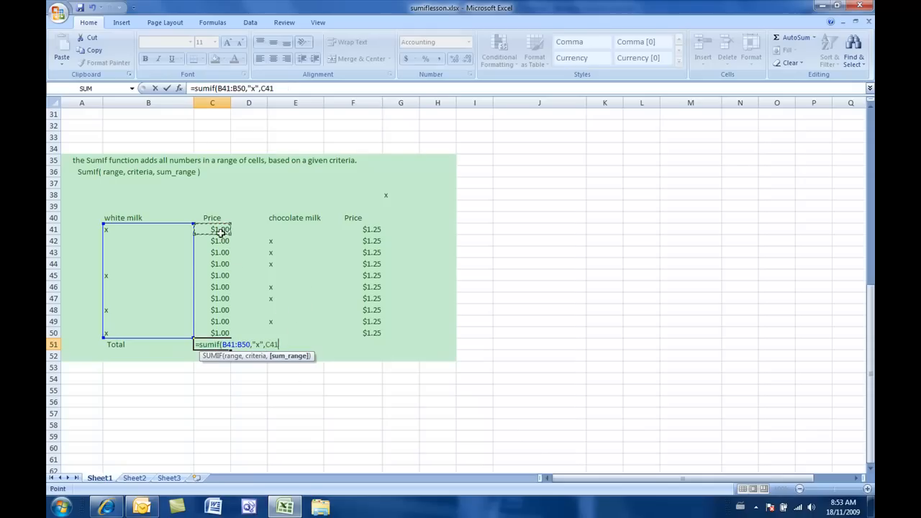
pyautogui.moveTo(212, 229); pyautogui.dragTo(212, 332)
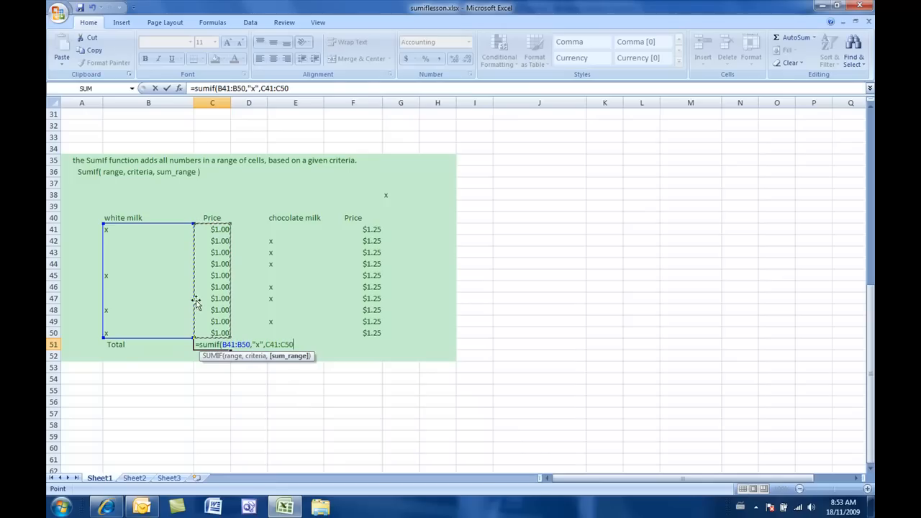
pyautogui.moveTo(217, 229)
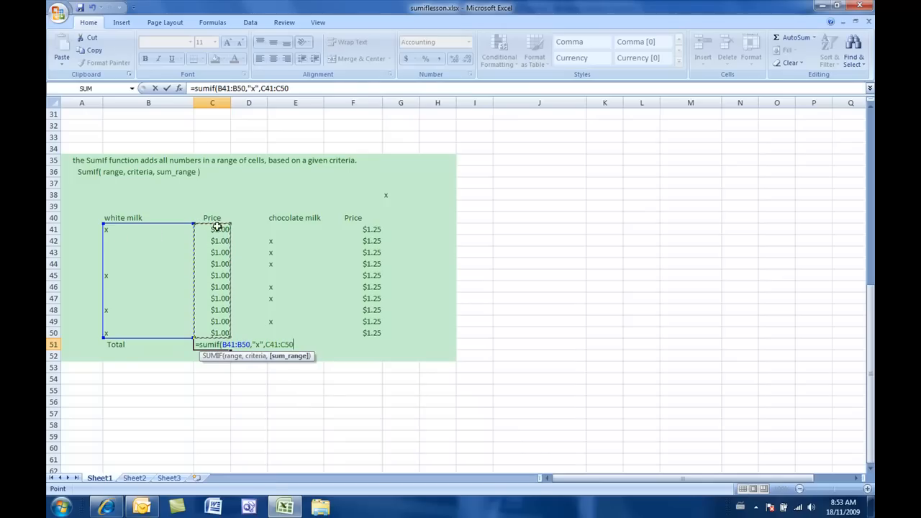
pyautogui.moveTo(211, 287)
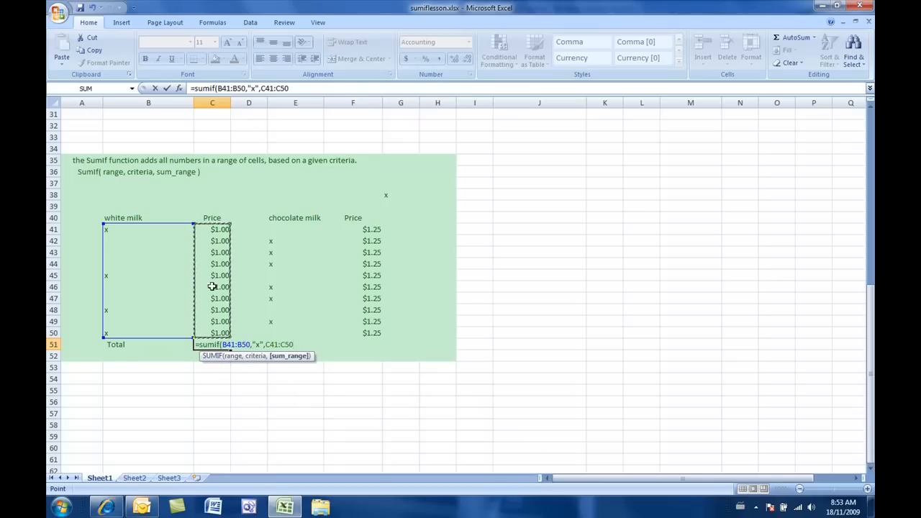
pyautogui.moveTo(259, 431)
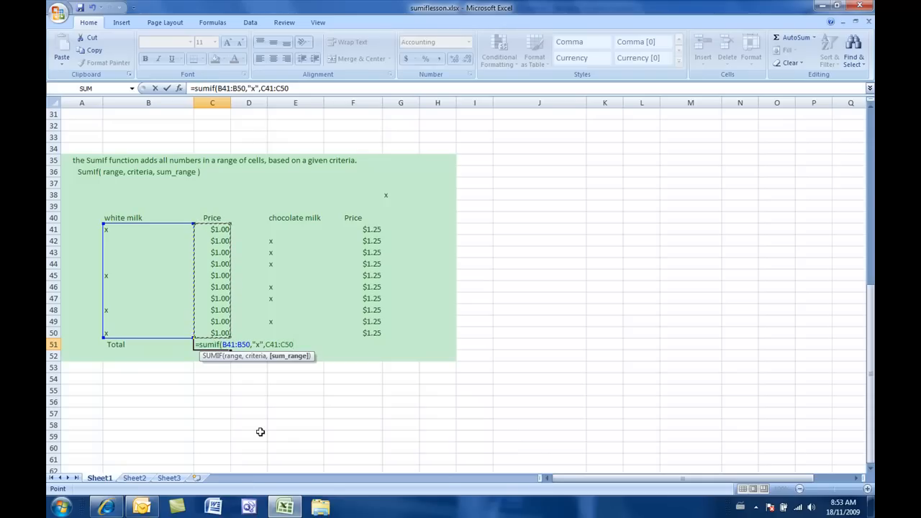
pyautogui.press('Enter')
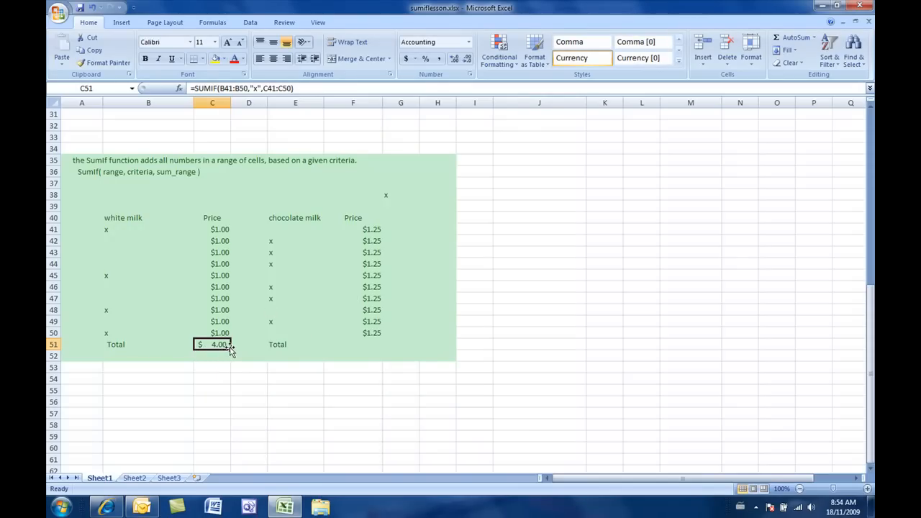
pyautogui.moveTo(394, 347)
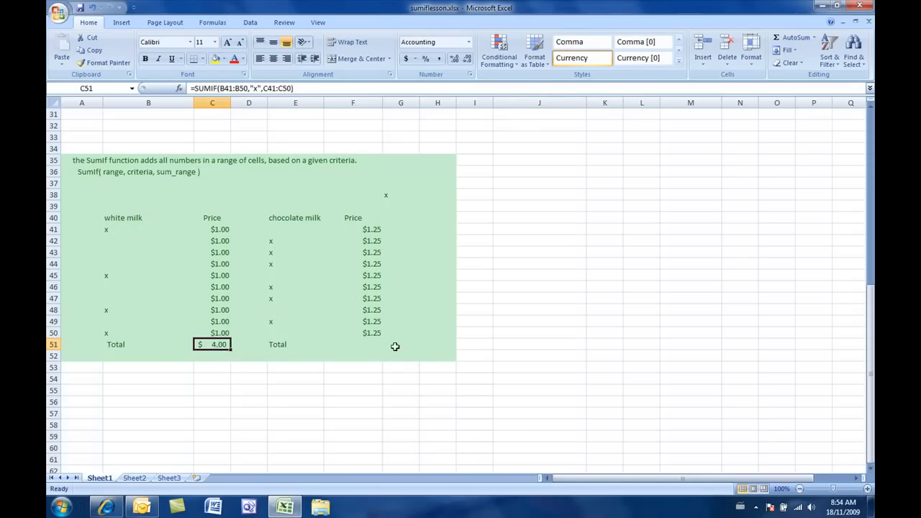
# Paste the SUMIF into F51 as =SUMIF(E41:E50,"x",F41:F50), showing $7.50.
pyautogui.rightClick(212, 344)
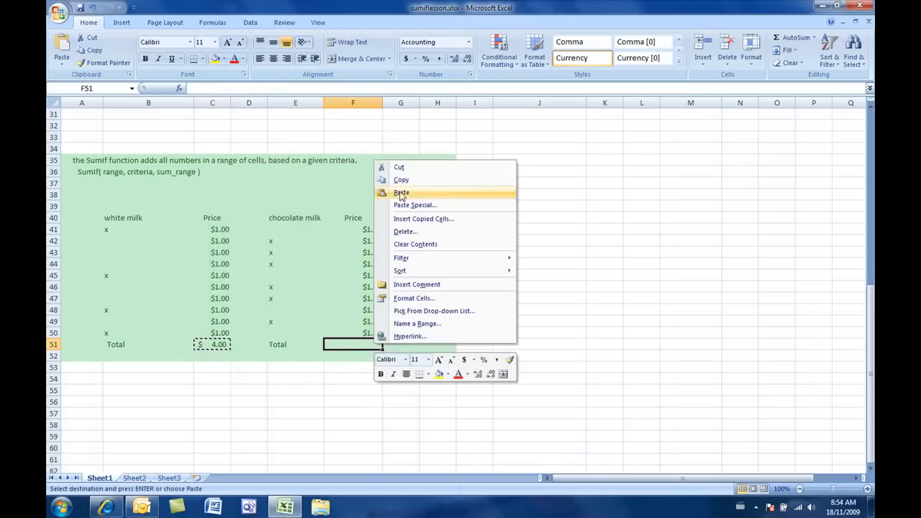
pyautogui.click(400, 193)
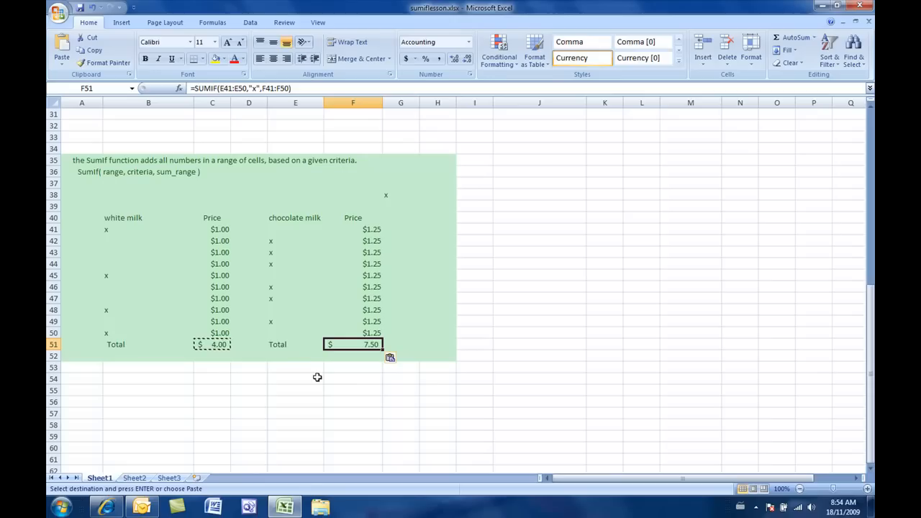
pyautogui.moveTo(389, 196)
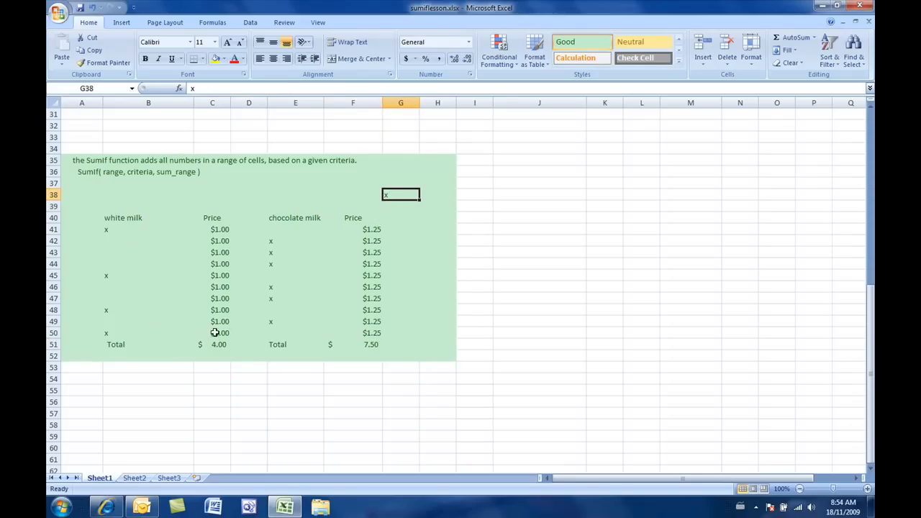
pyautogui.moveTo(201, 345)
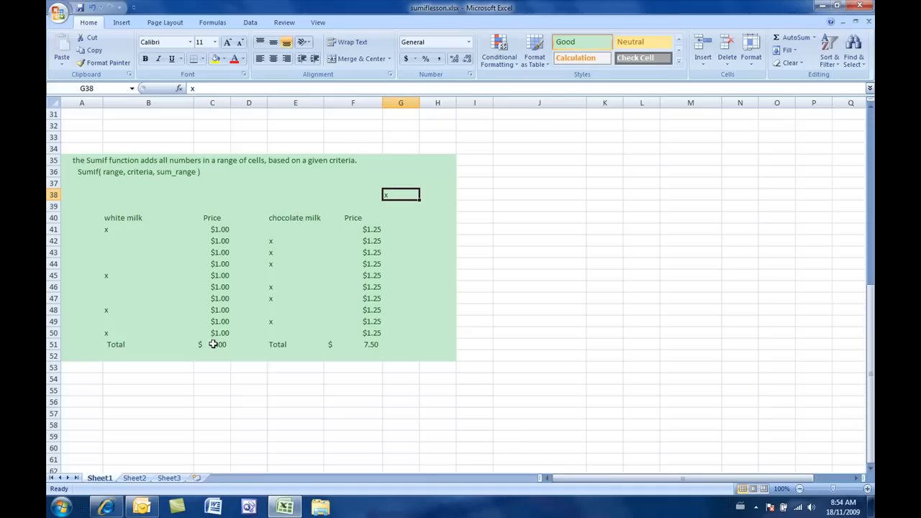
# Re-enter C51 as =SUMIF(B41:B50,G38,C41:C50), taking criteria from G38, still $4.00.
pyautogui.click(211, 344)
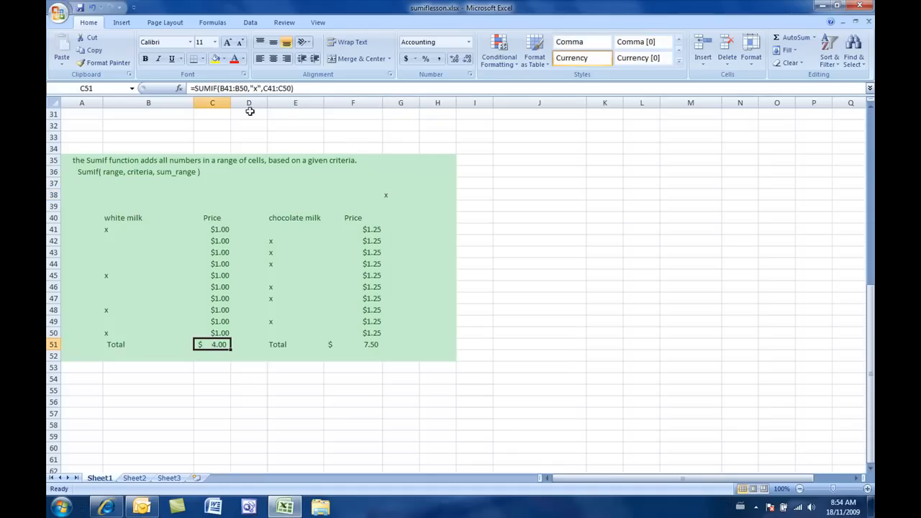
pyautogui.moveTo(228, 187)
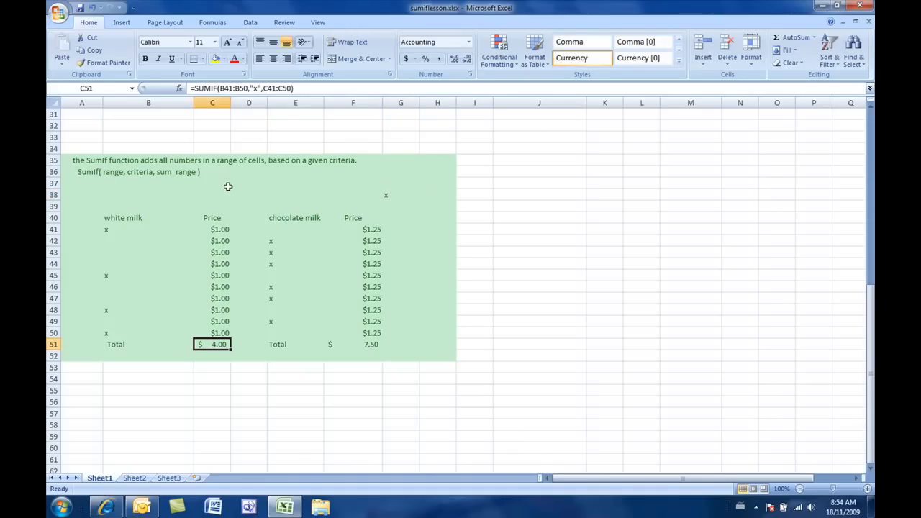
pyautogui.write('=sum')
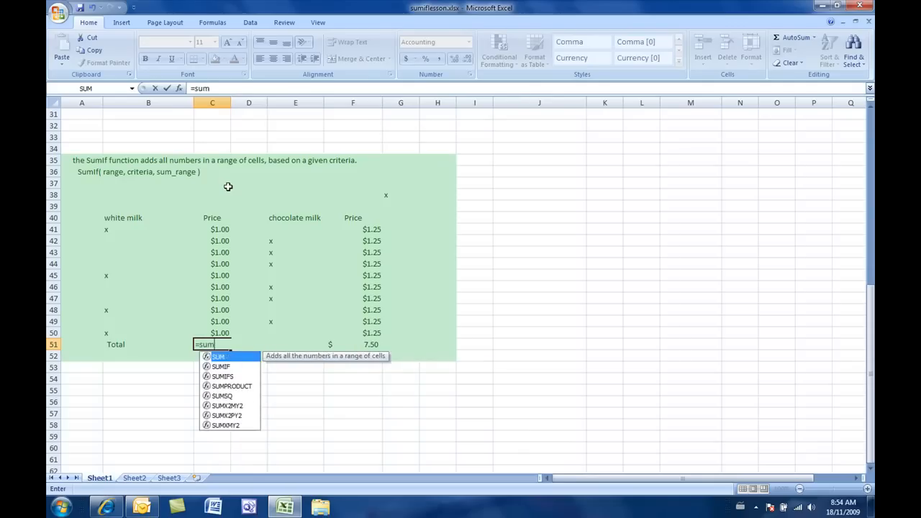
pyautogui.write('if(B41:B50')
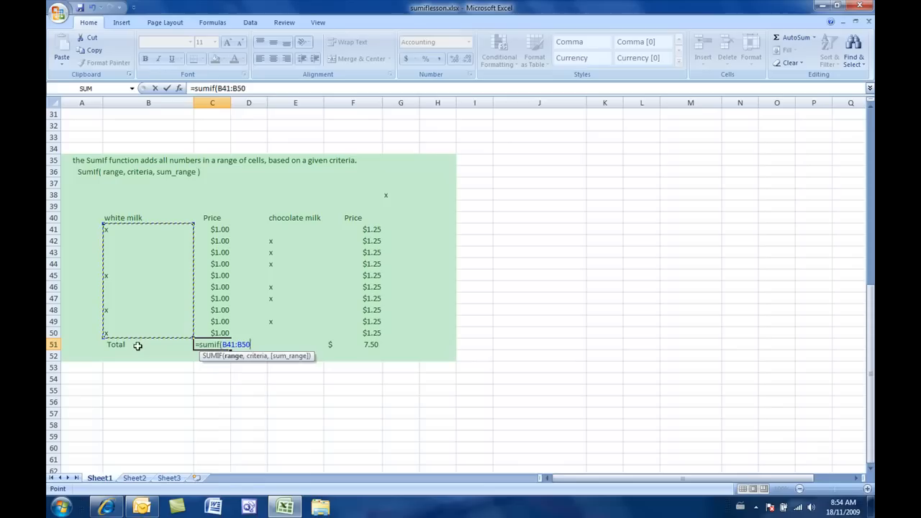
pyautogui.write(',')
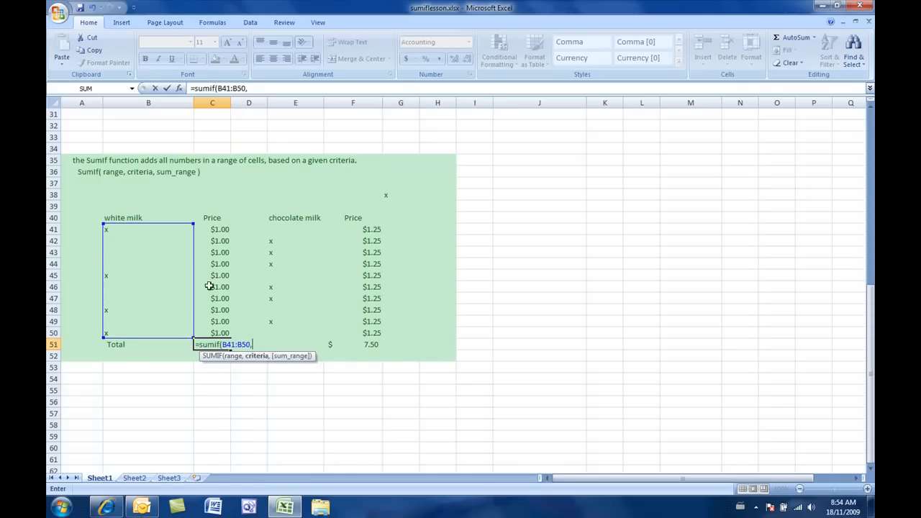
pyautogui.moveTo(390, 198)
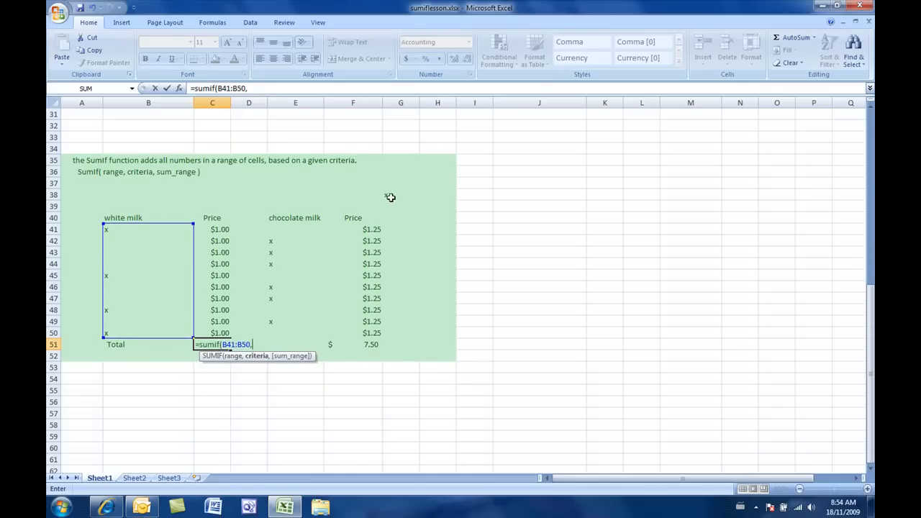
pyautogui.click(400, 194)
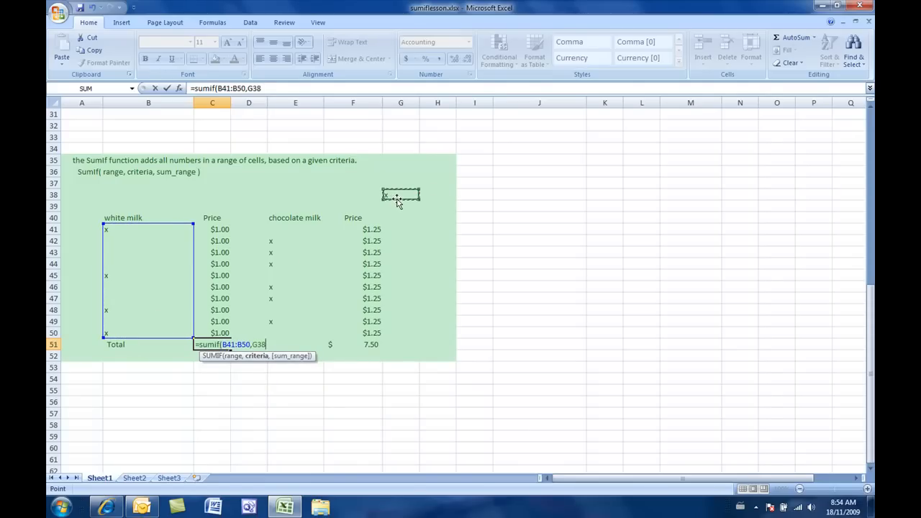
pyautogui.write(',')
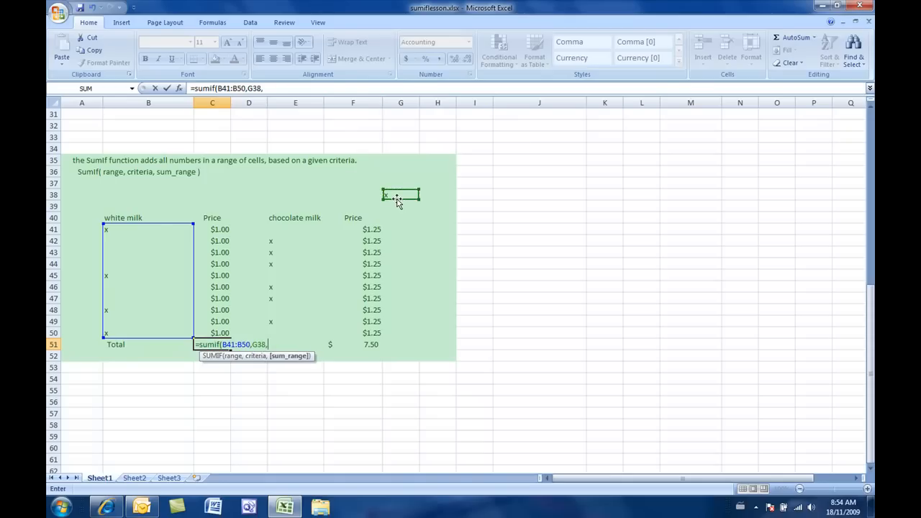
pyautogui.moveTo(212, 229); pyautogui.dragTo(211, 310)
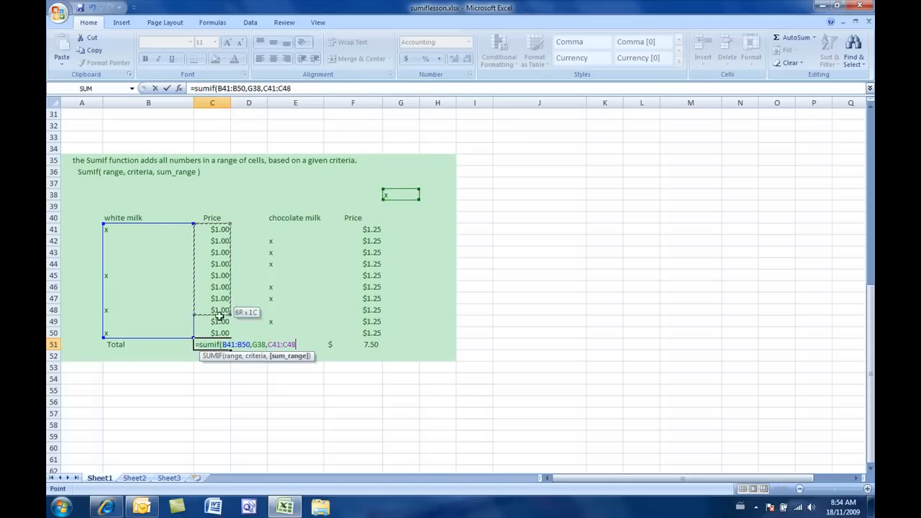
pyautogui.moveTo(219, 309); pyautogui.dragTo(219, 333)
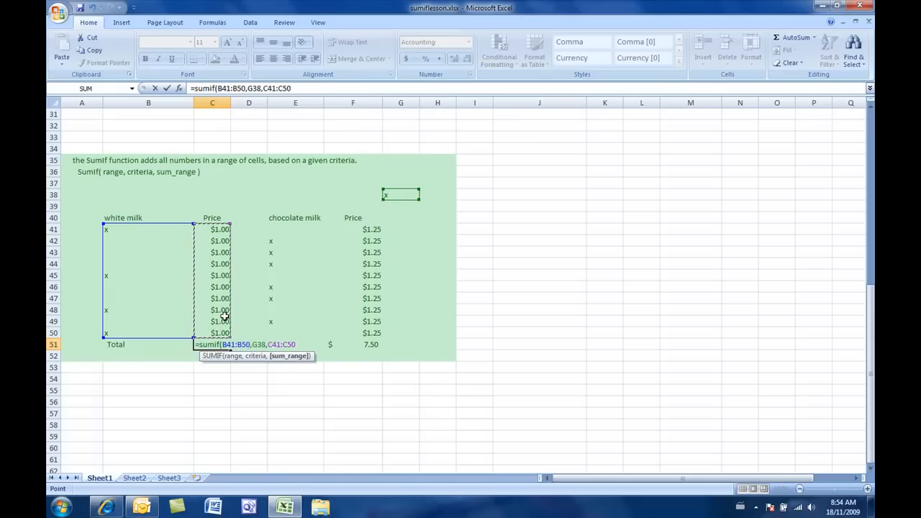
pyautogui.press('Enter')
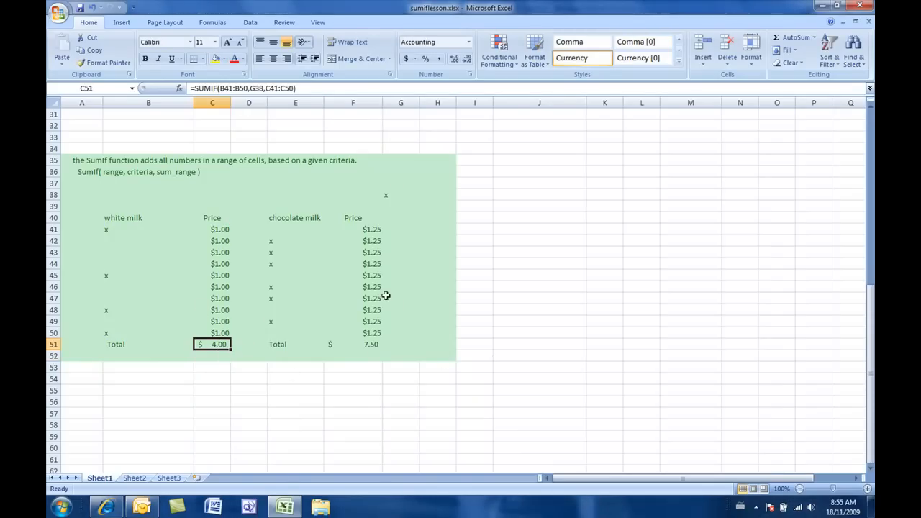
pyautogui.moveTo(388, 198)
pyautogui.write('$')
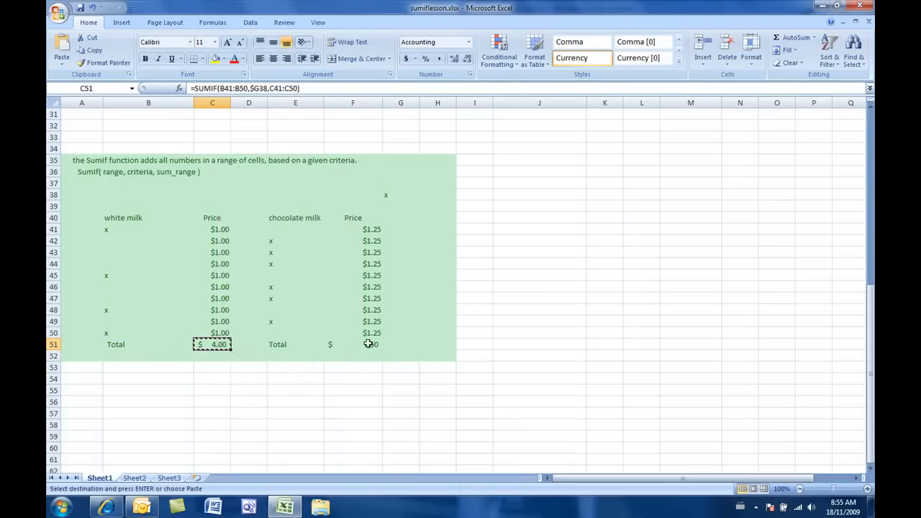
# Copy the locked-criteria SUMIF into the chocolate milk total F51, giving $7.50.
pyautogui.click(352, 344)
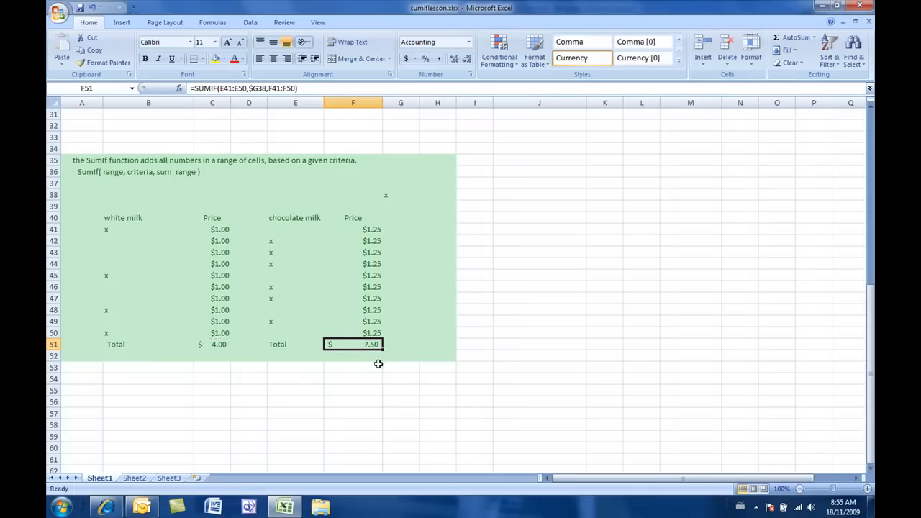
pyautogui.moveTo(343, 353)
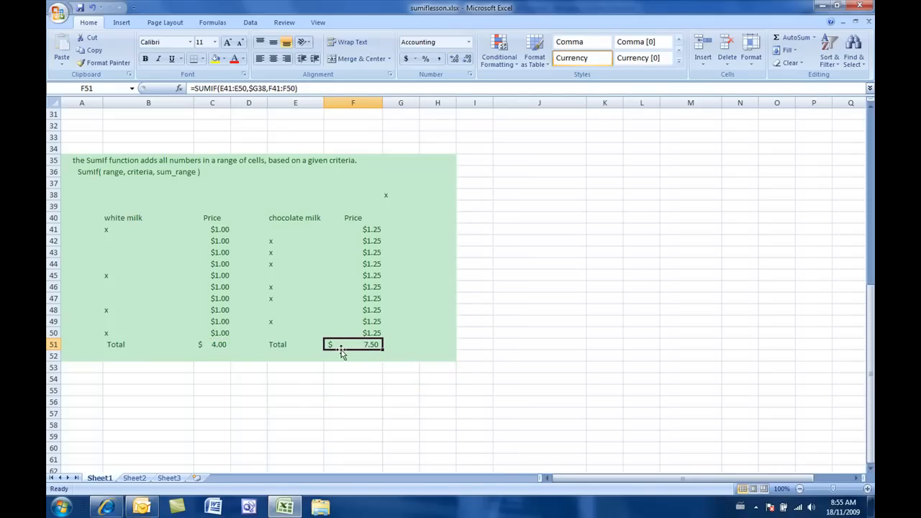
pyautogui.scroll(3)
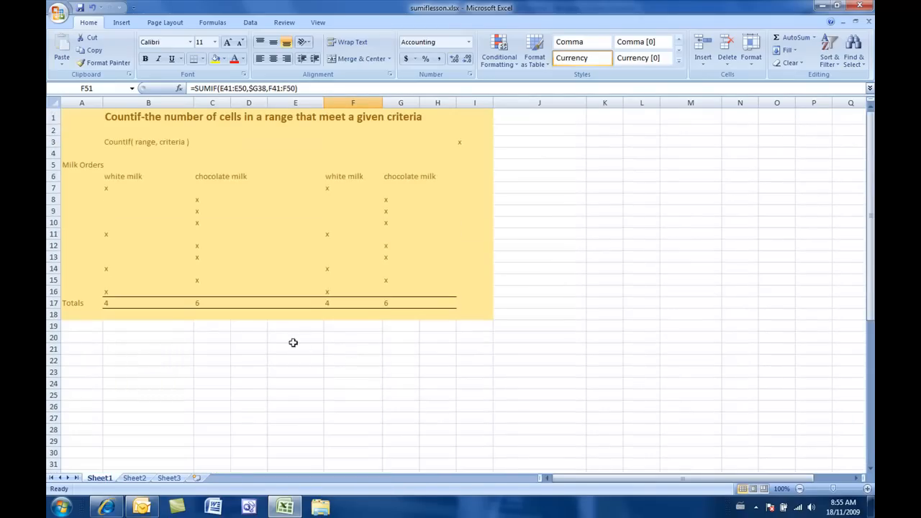
pyautogui.moveTo(255, 350)
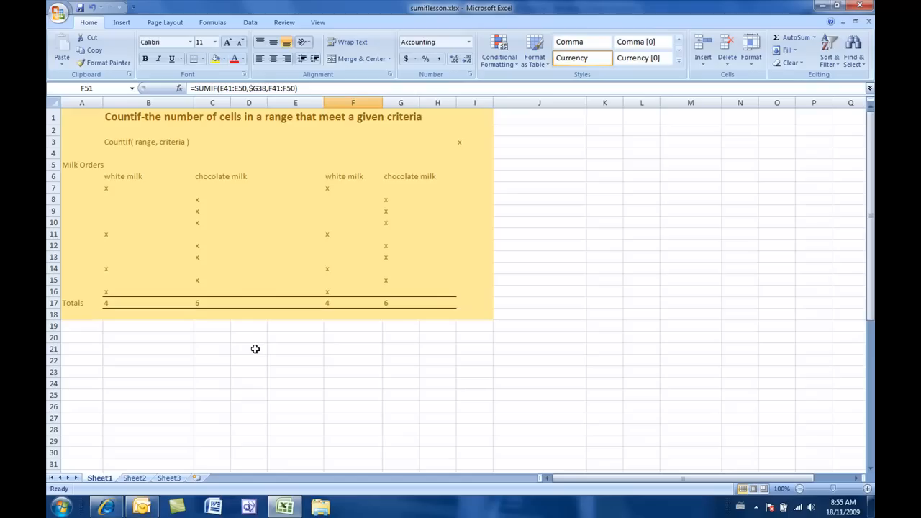
pyautogui.moveTo(143, 196)
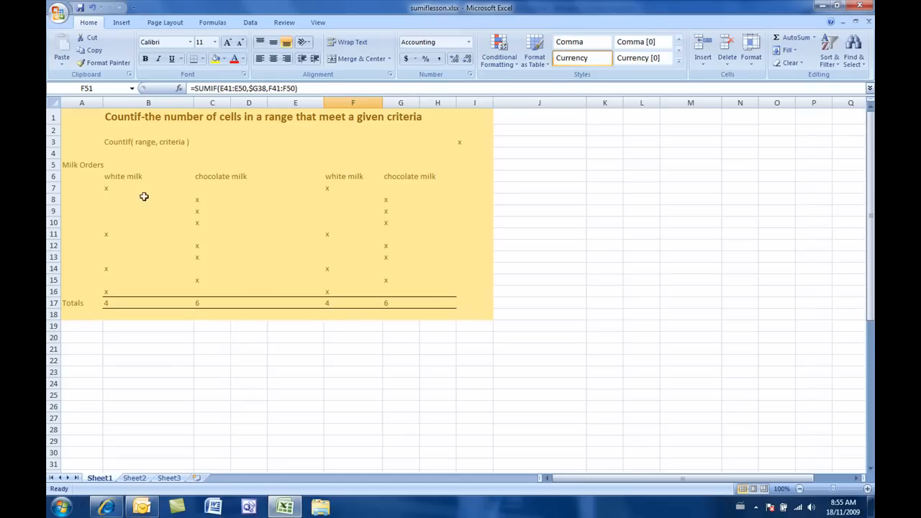
pyautogui.moveTo(128, 279)
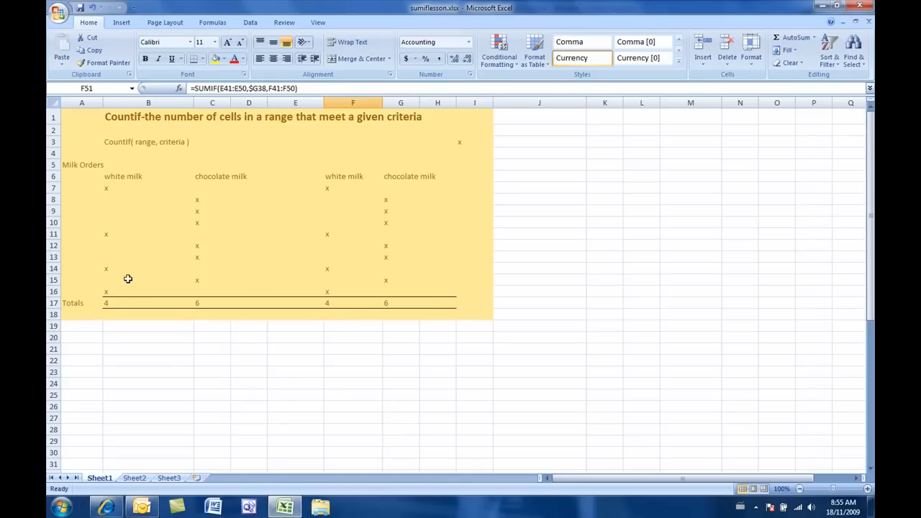
pyautogui.moveTo(204, 285)
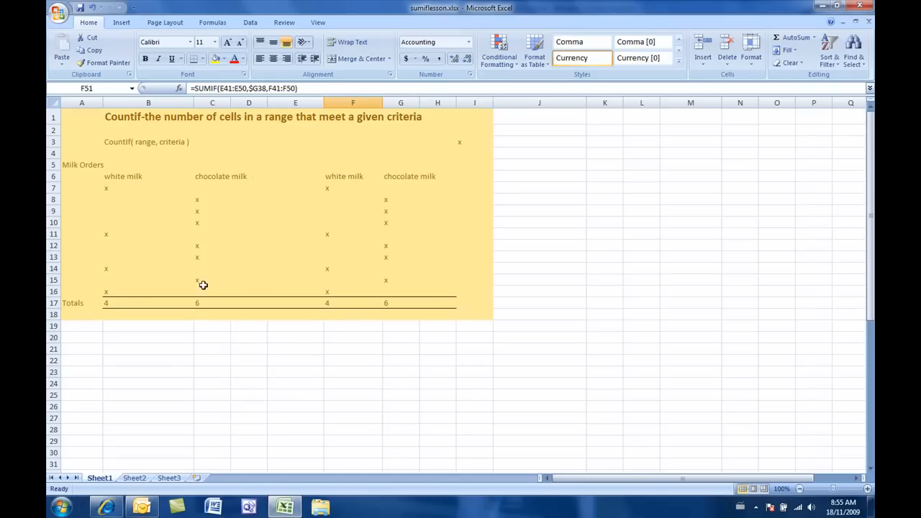
pyautogui.moveTo(233, 294)
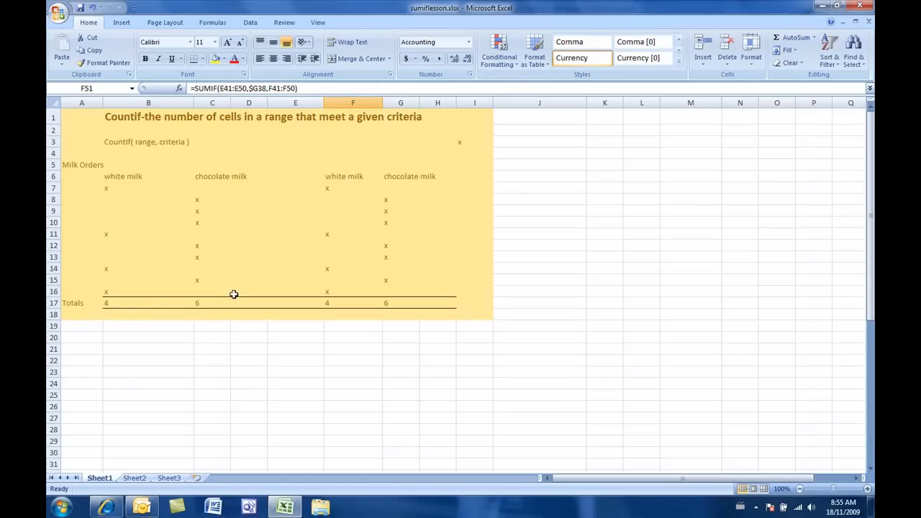
pyautogui.moveTo(242, 262)
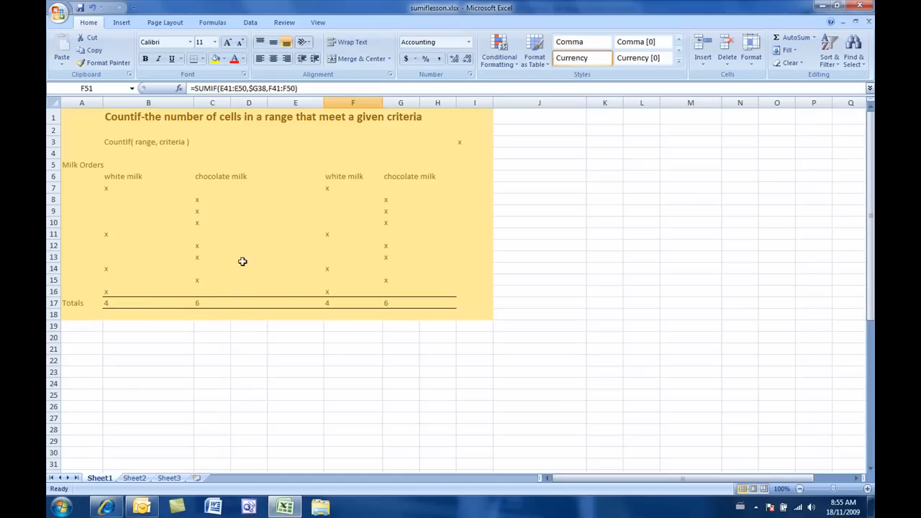
pyautogui.scroll(-3)
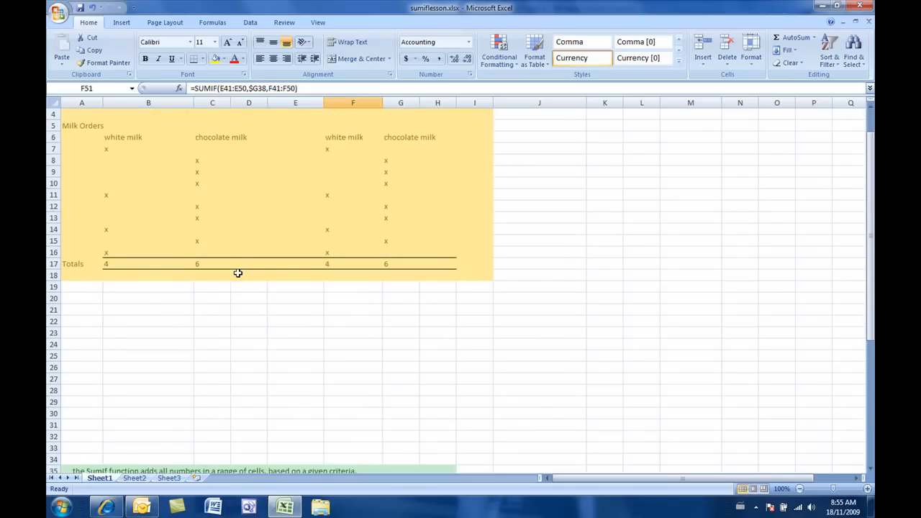
pyautogui.scroll(-3)
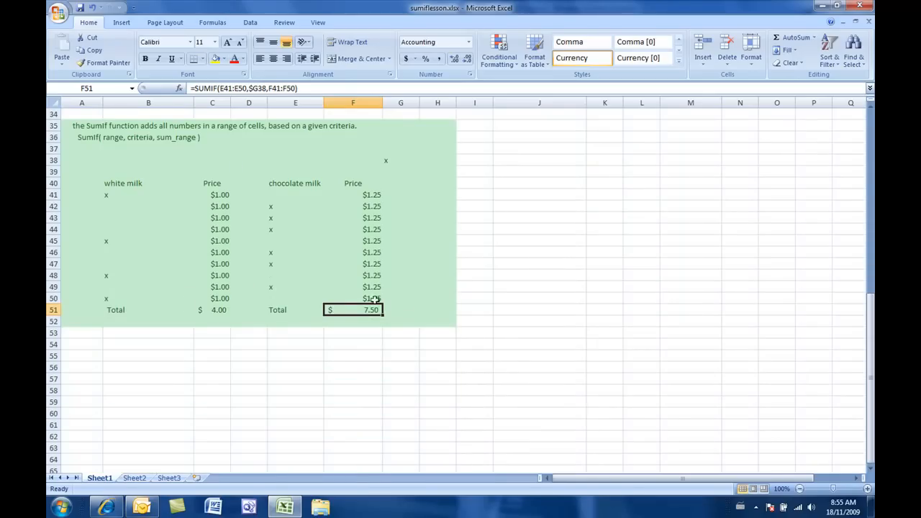
pyautogui.moveTo(388, 298)
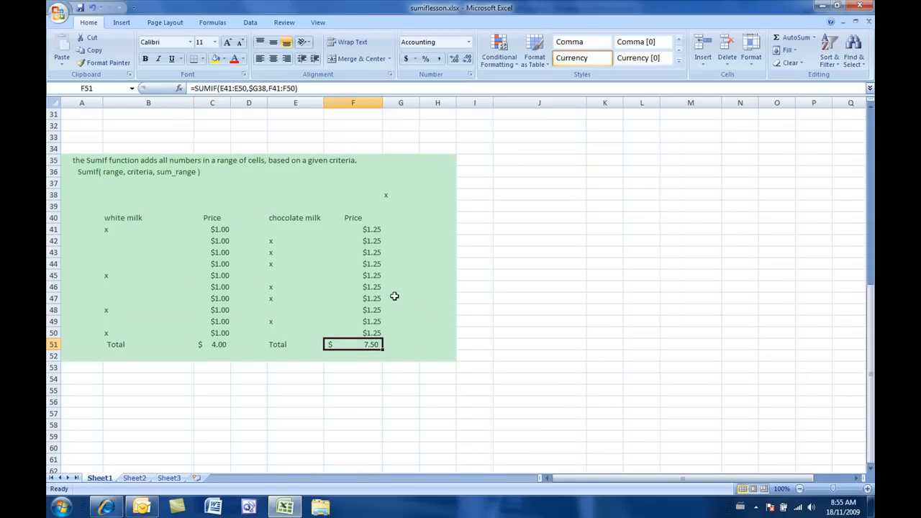
pyautogui.scroll(3)
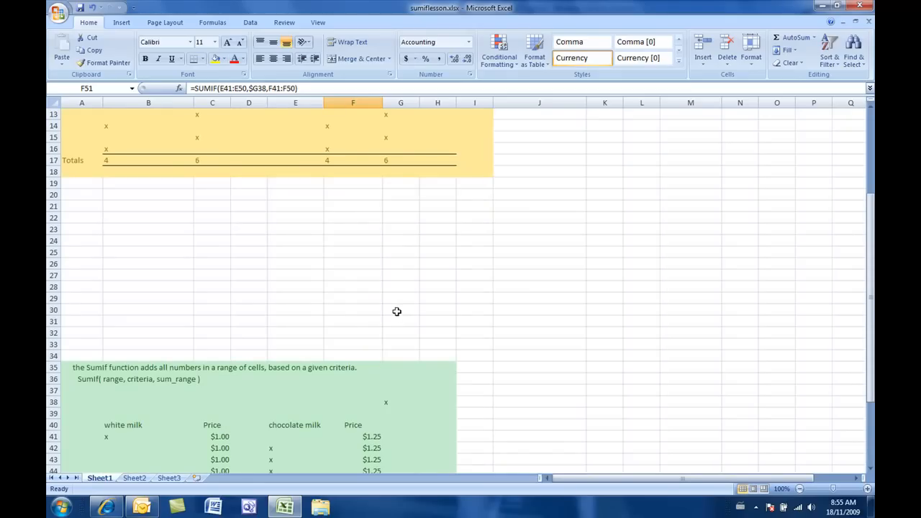